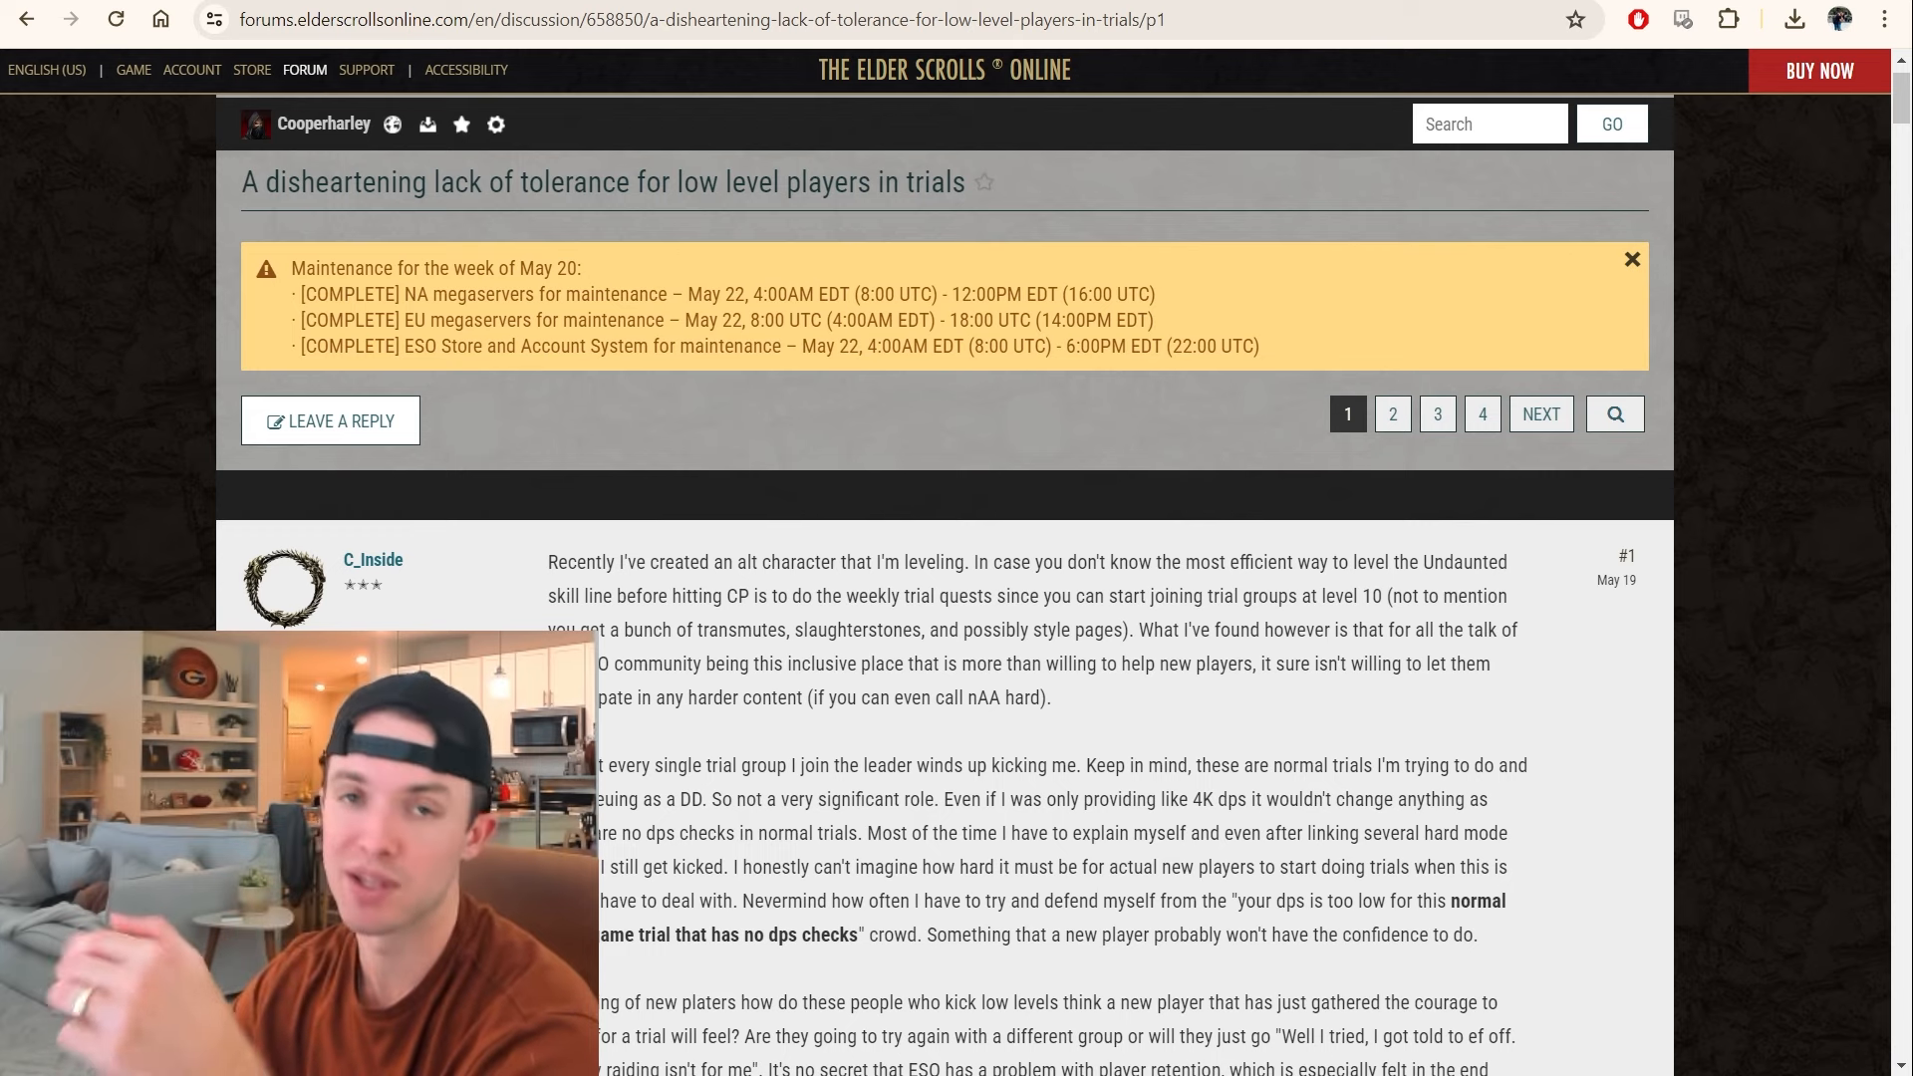
pyautogui.scroll(-3)
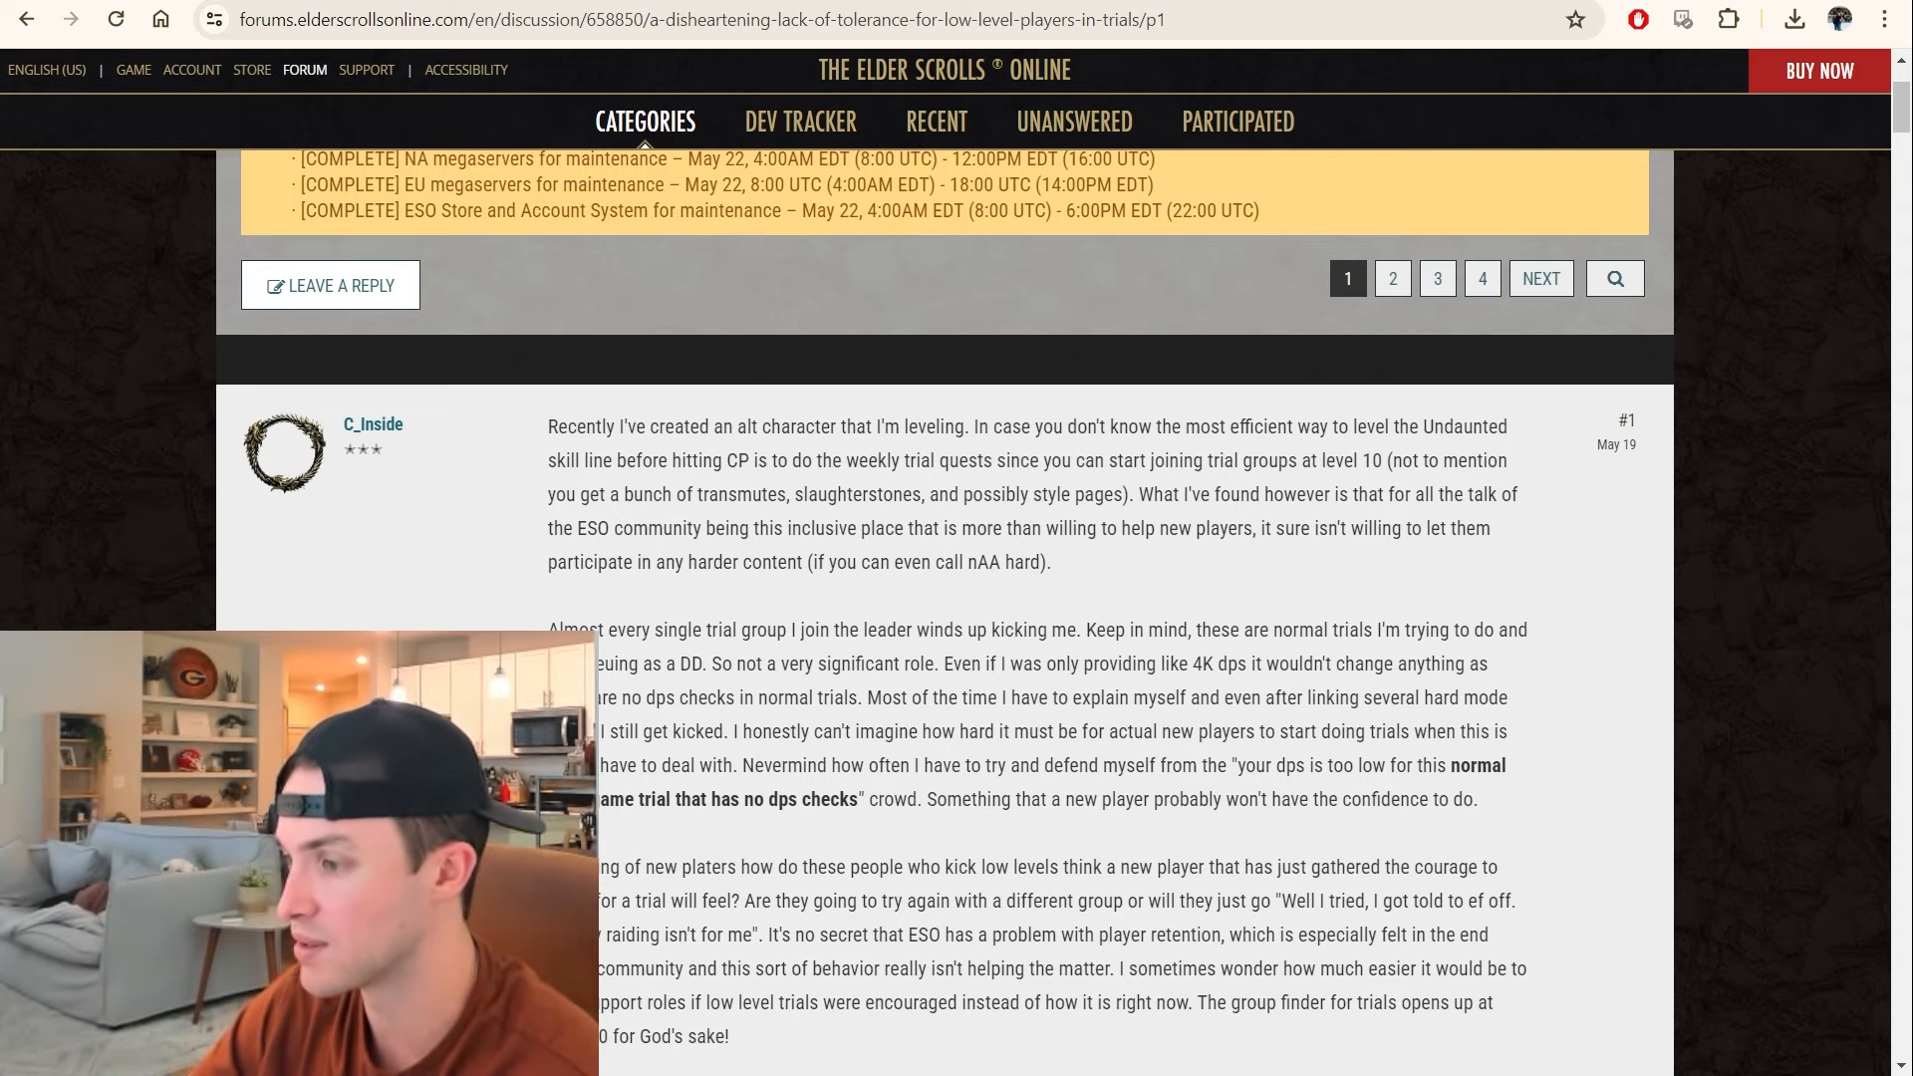
pyautogui.scroll(-3)
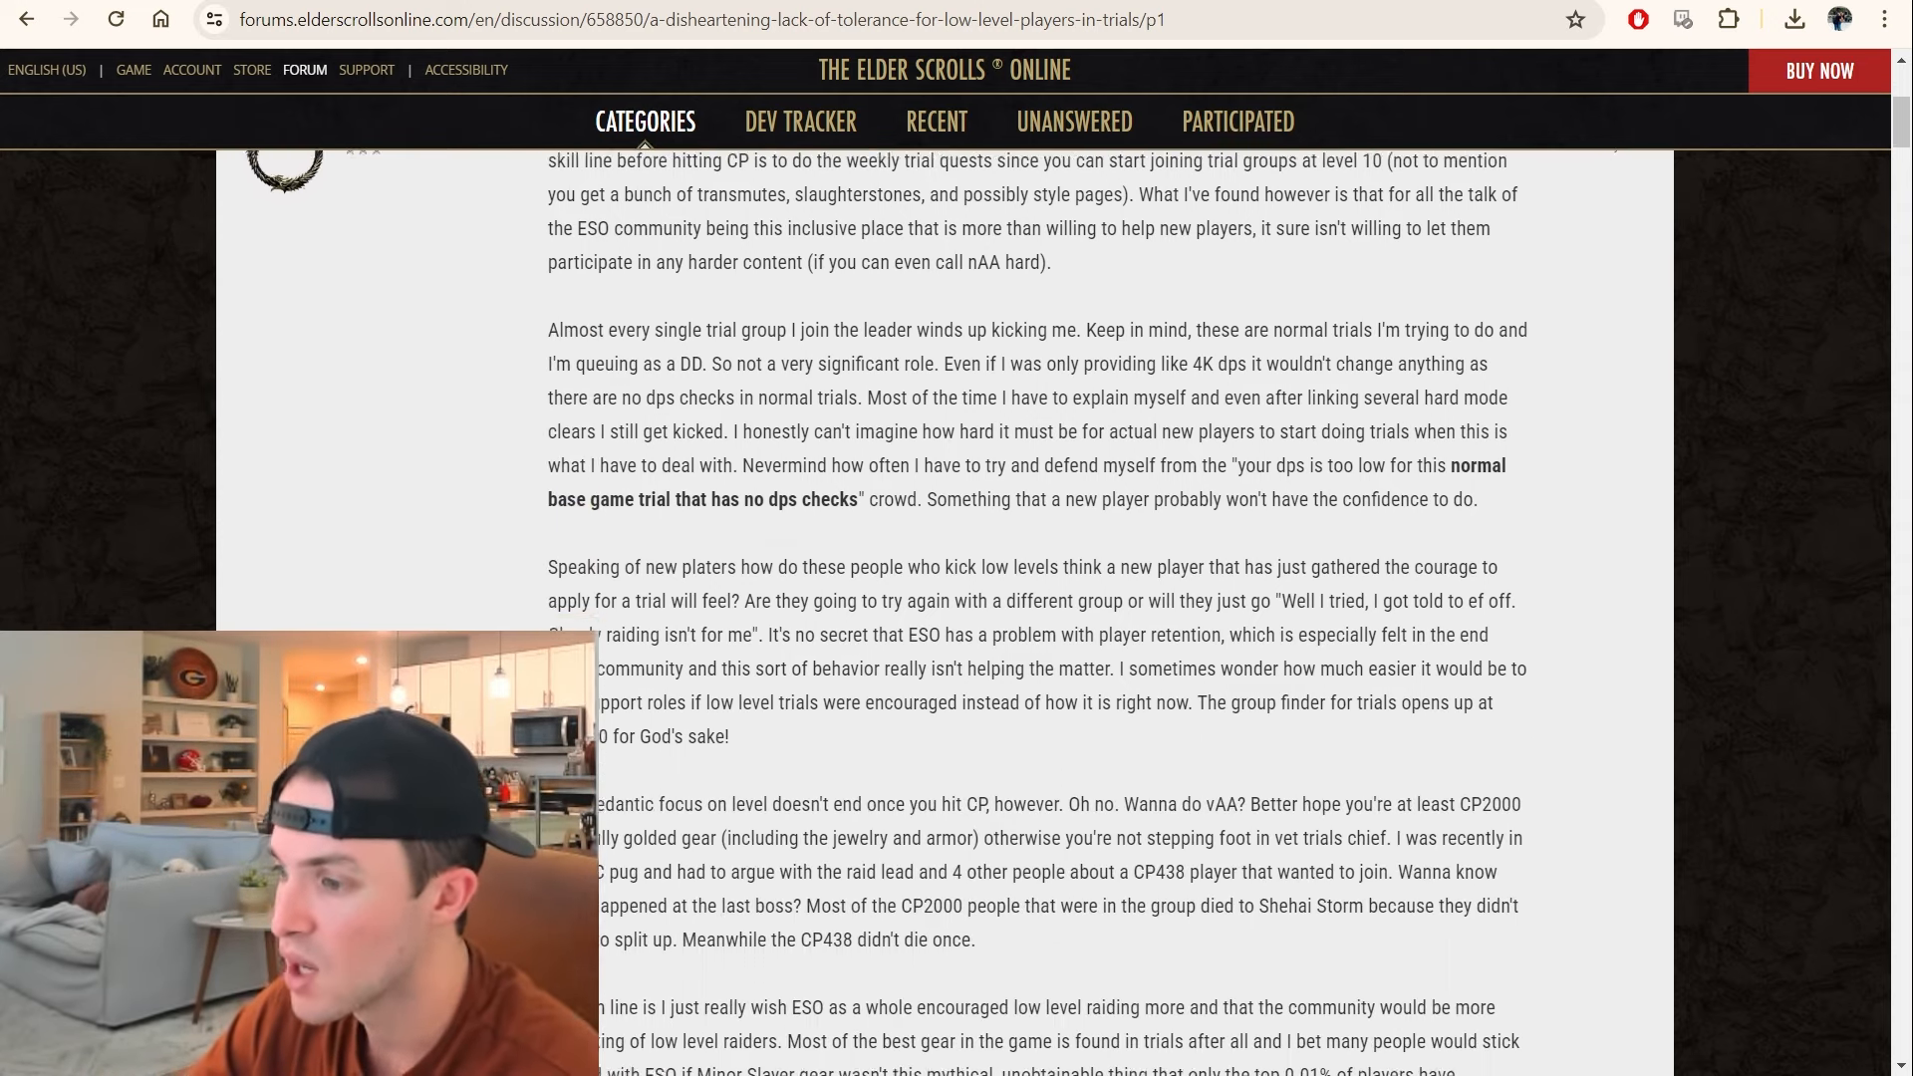
pyautogui.scroll(-3)
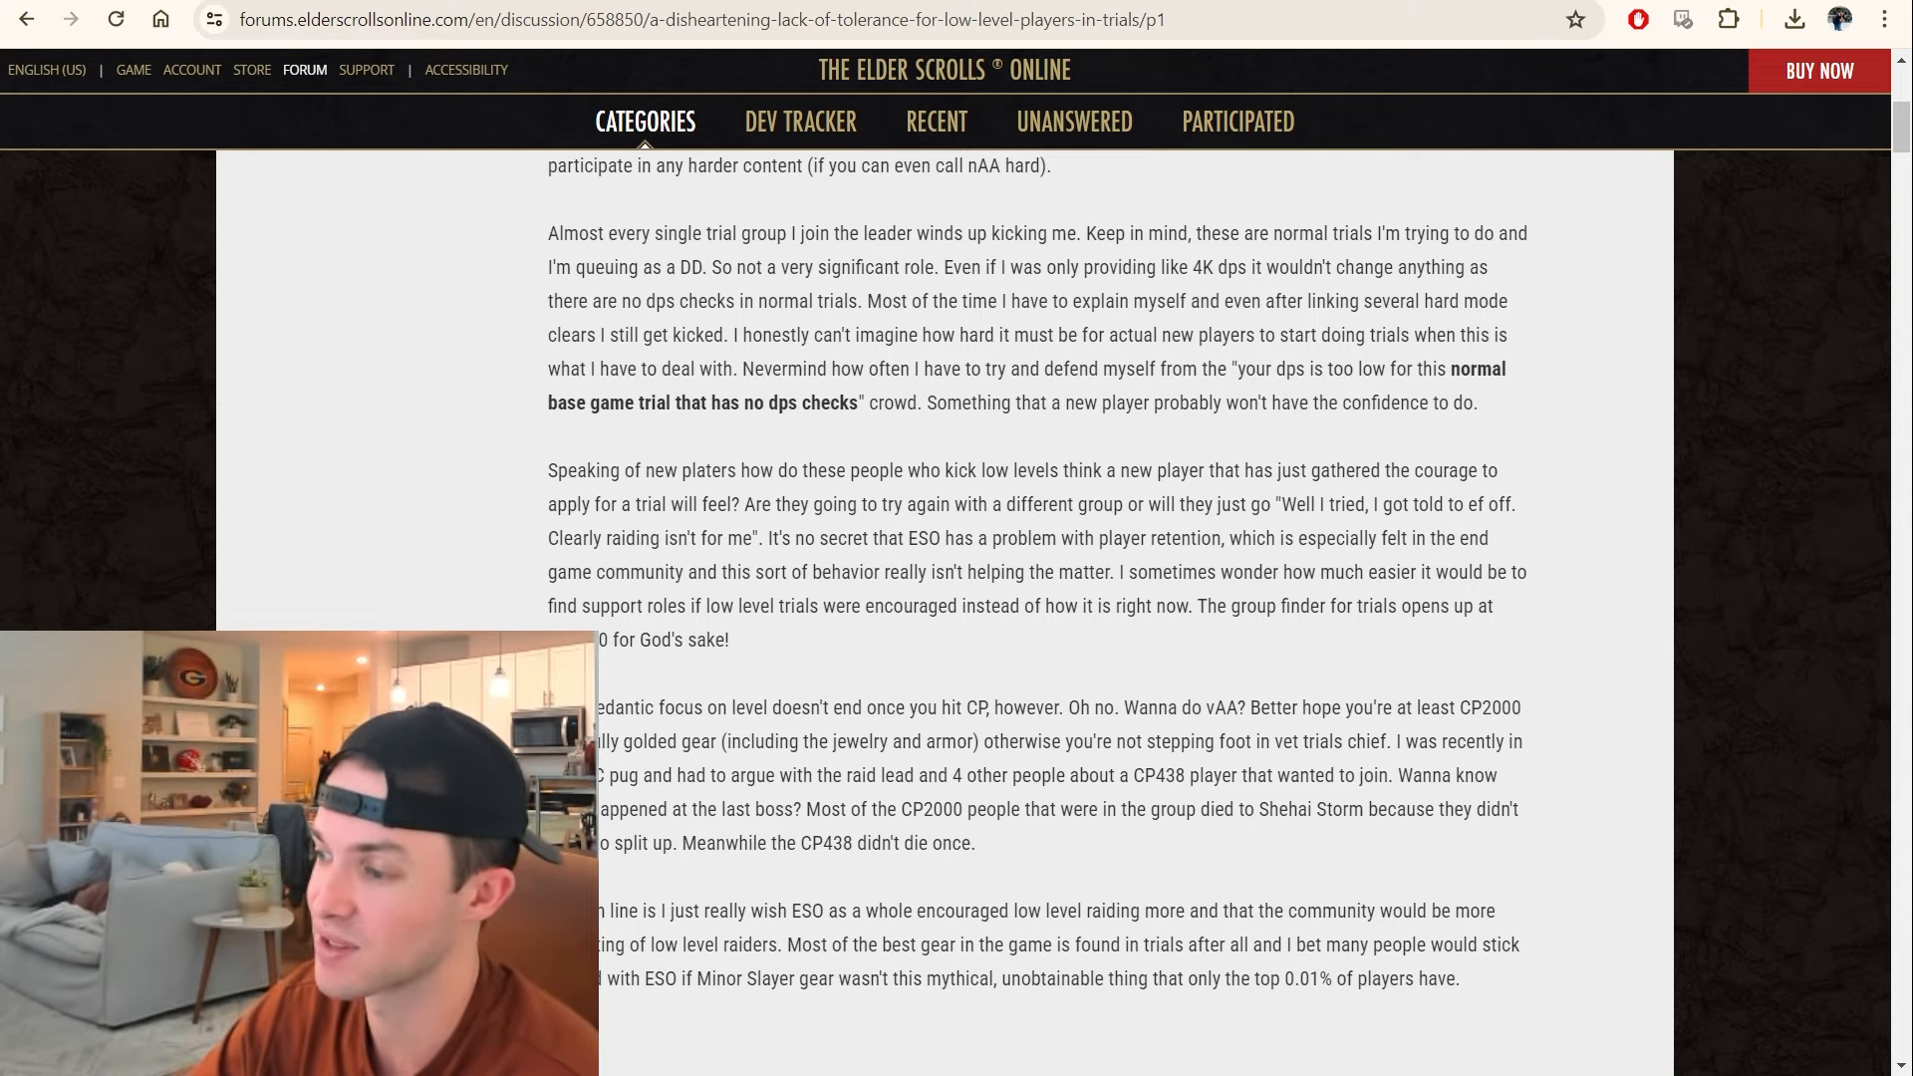
pyautogui.scroll(-3)
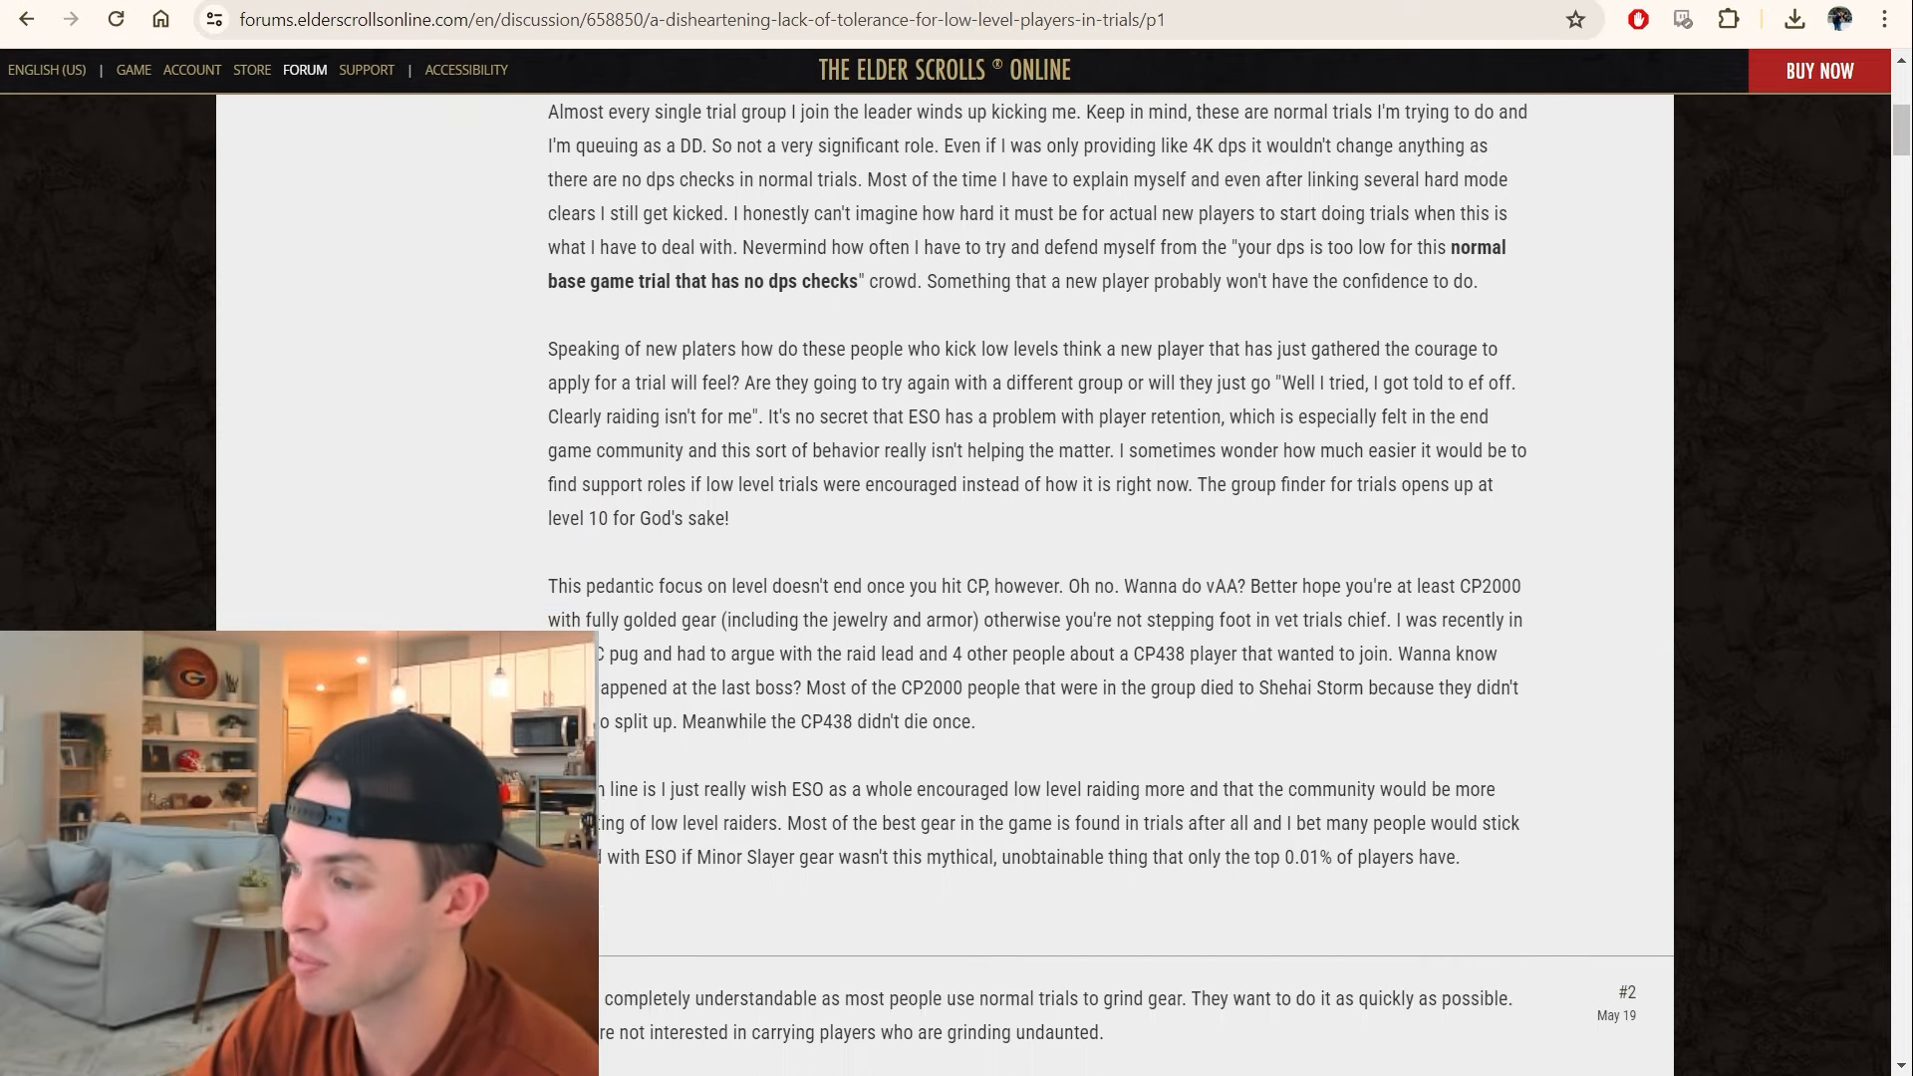
pyautogui.scroll(-3)
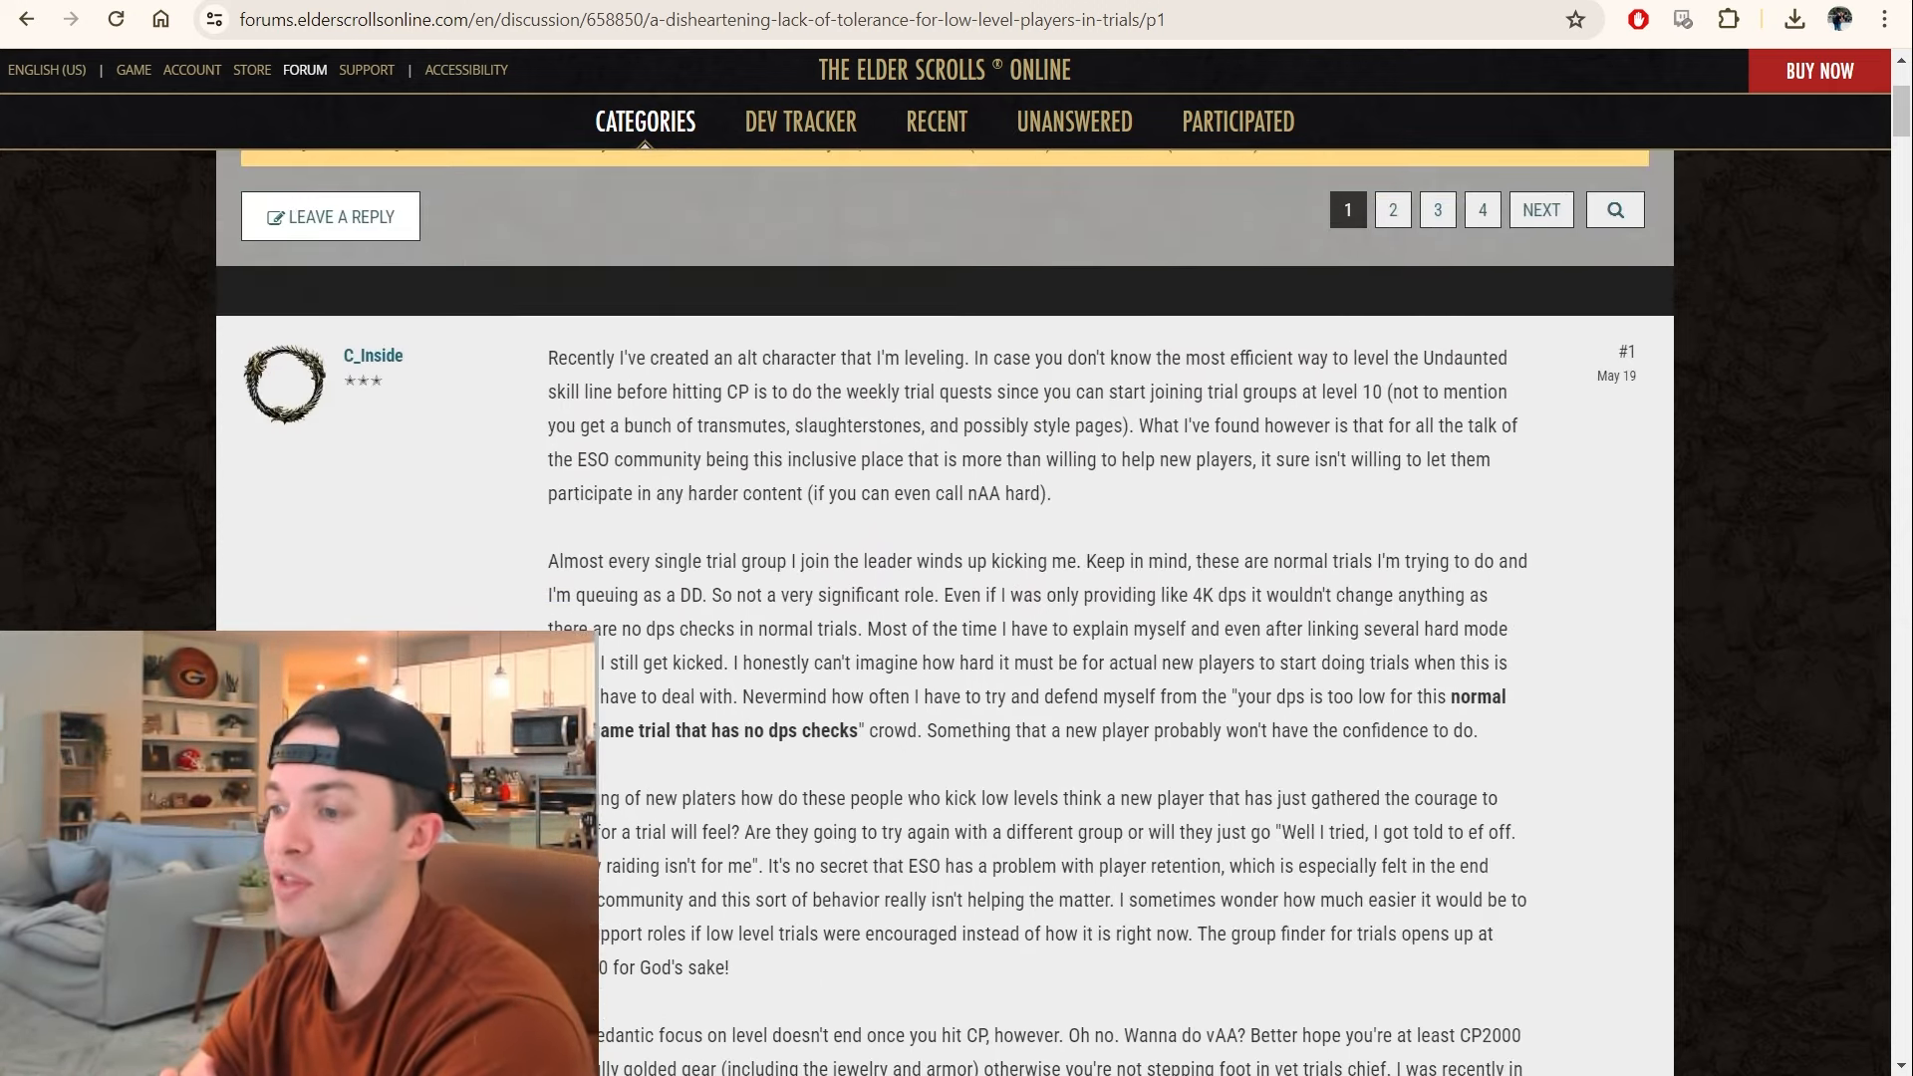
pyautogui.scroll(3)
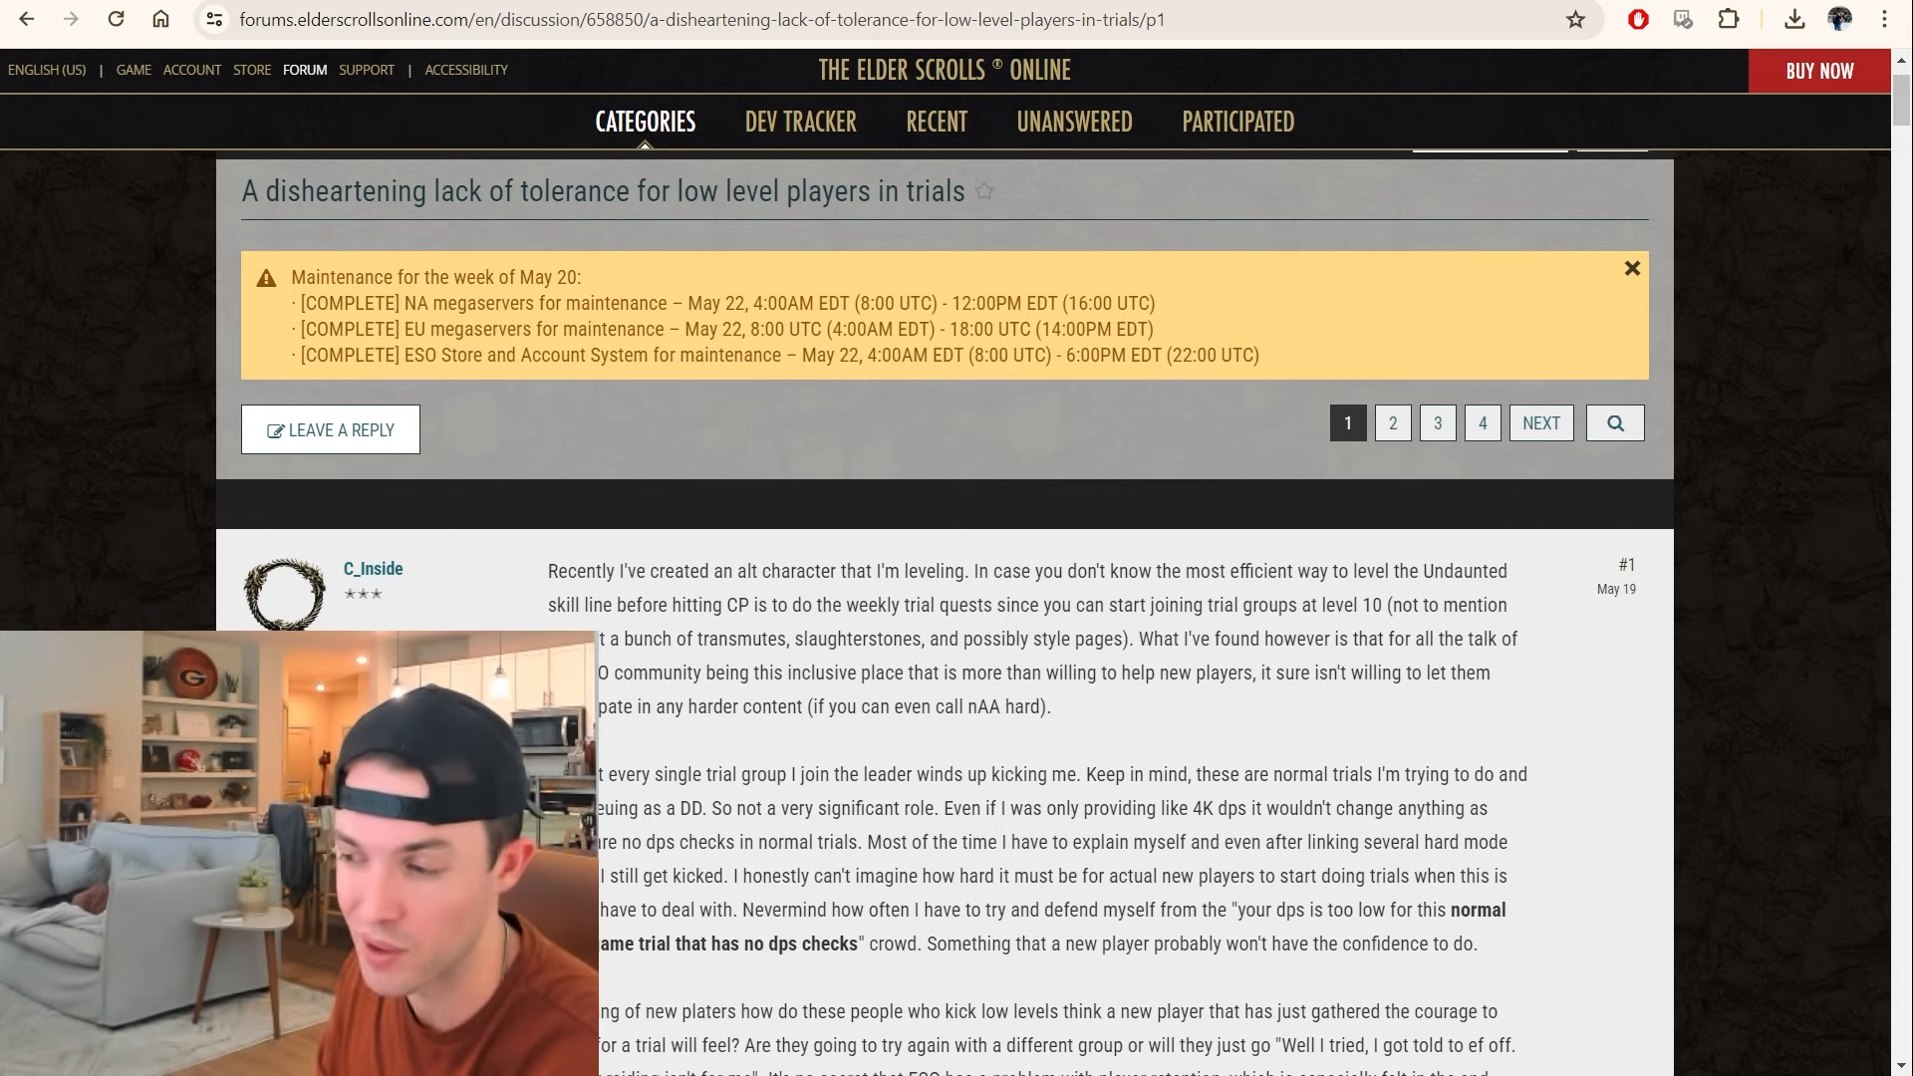
pyautogui.scroll(-3)
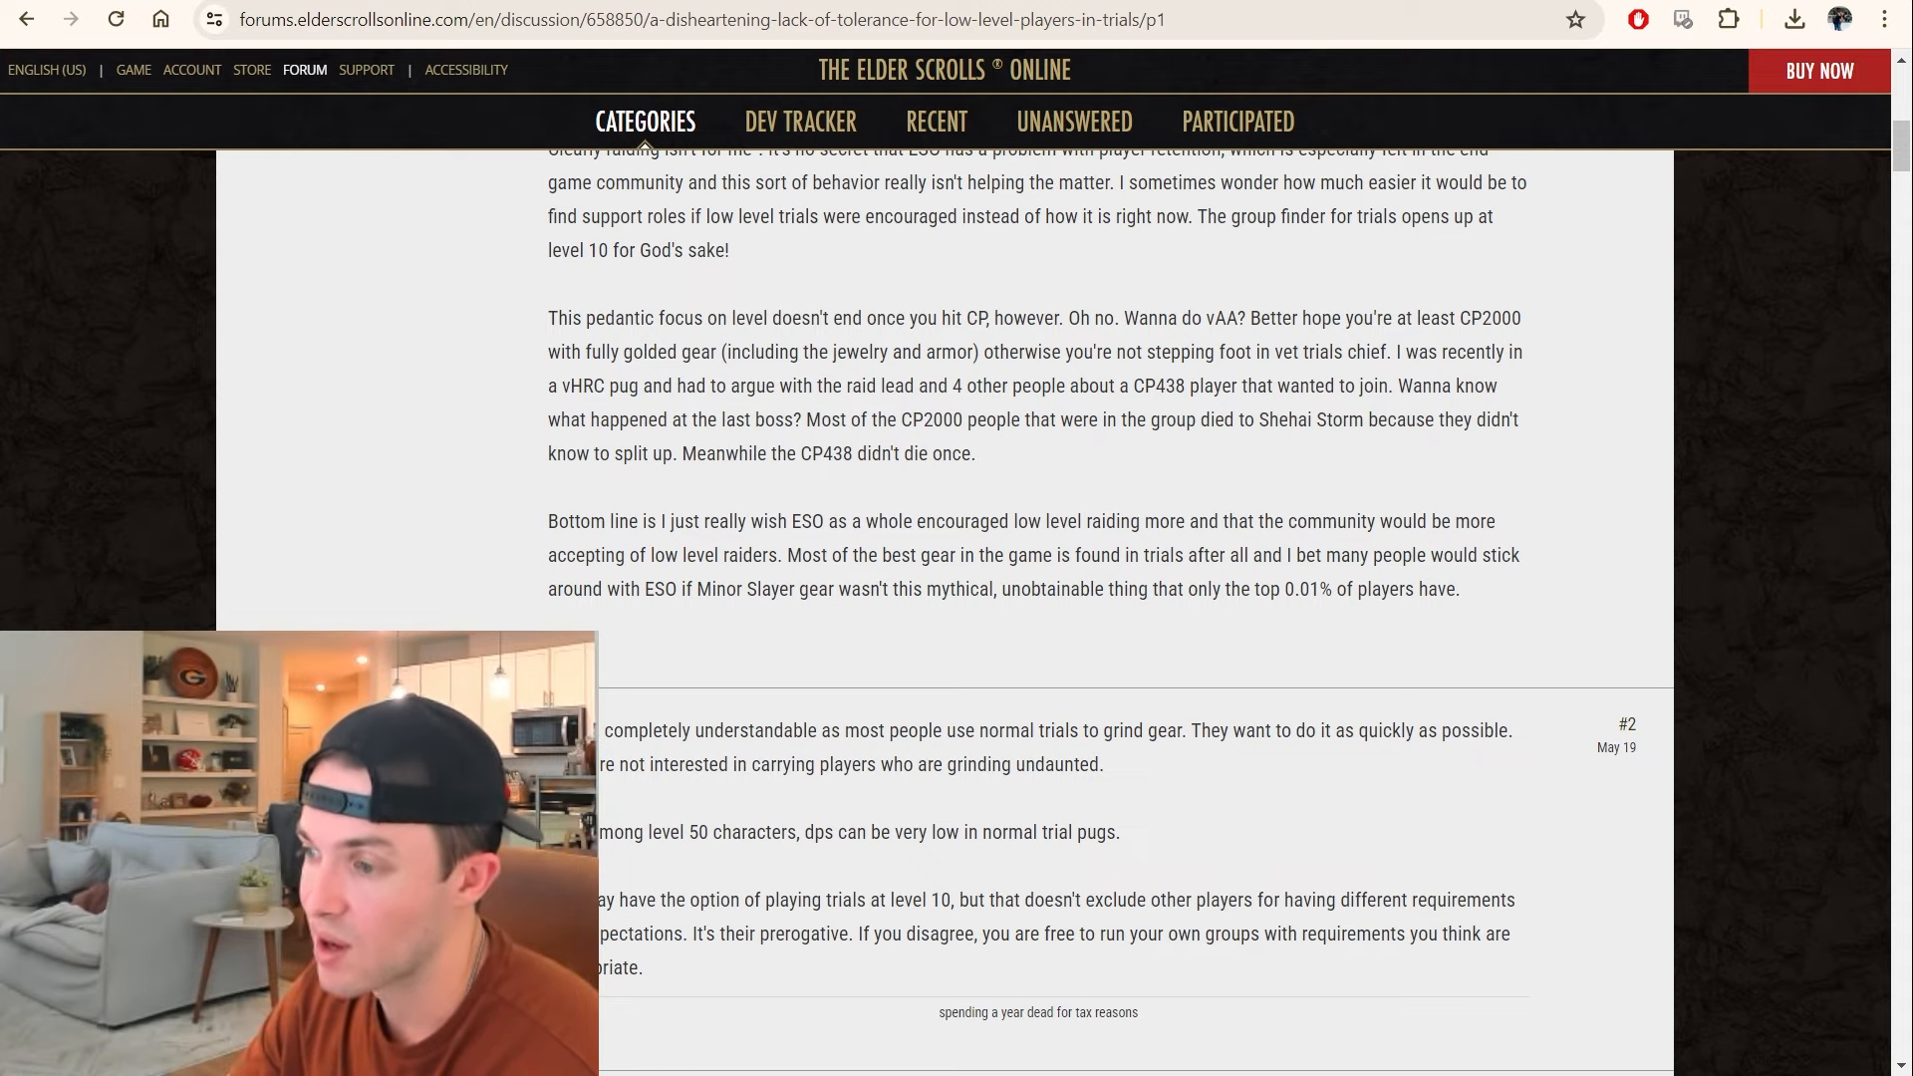
pyautogui.scroll(-3)
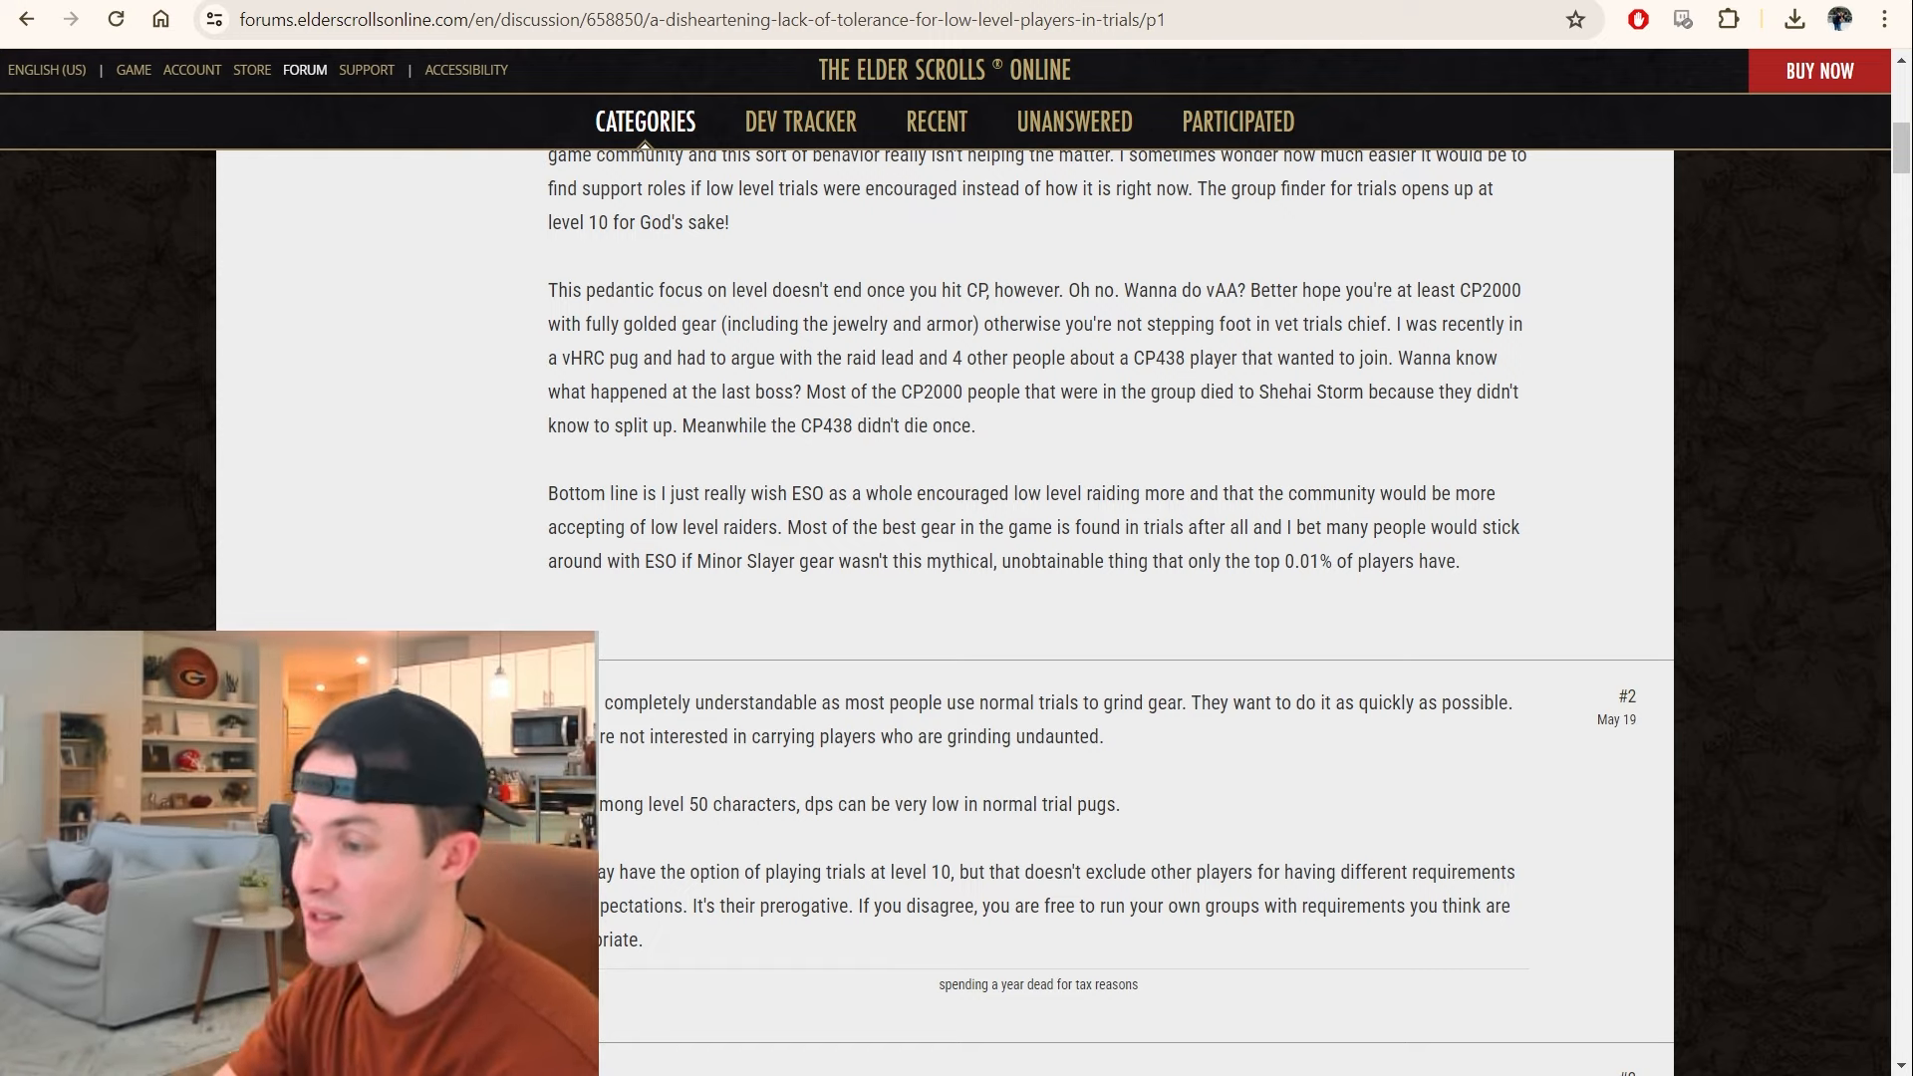
pyautogui.scroll(-3)
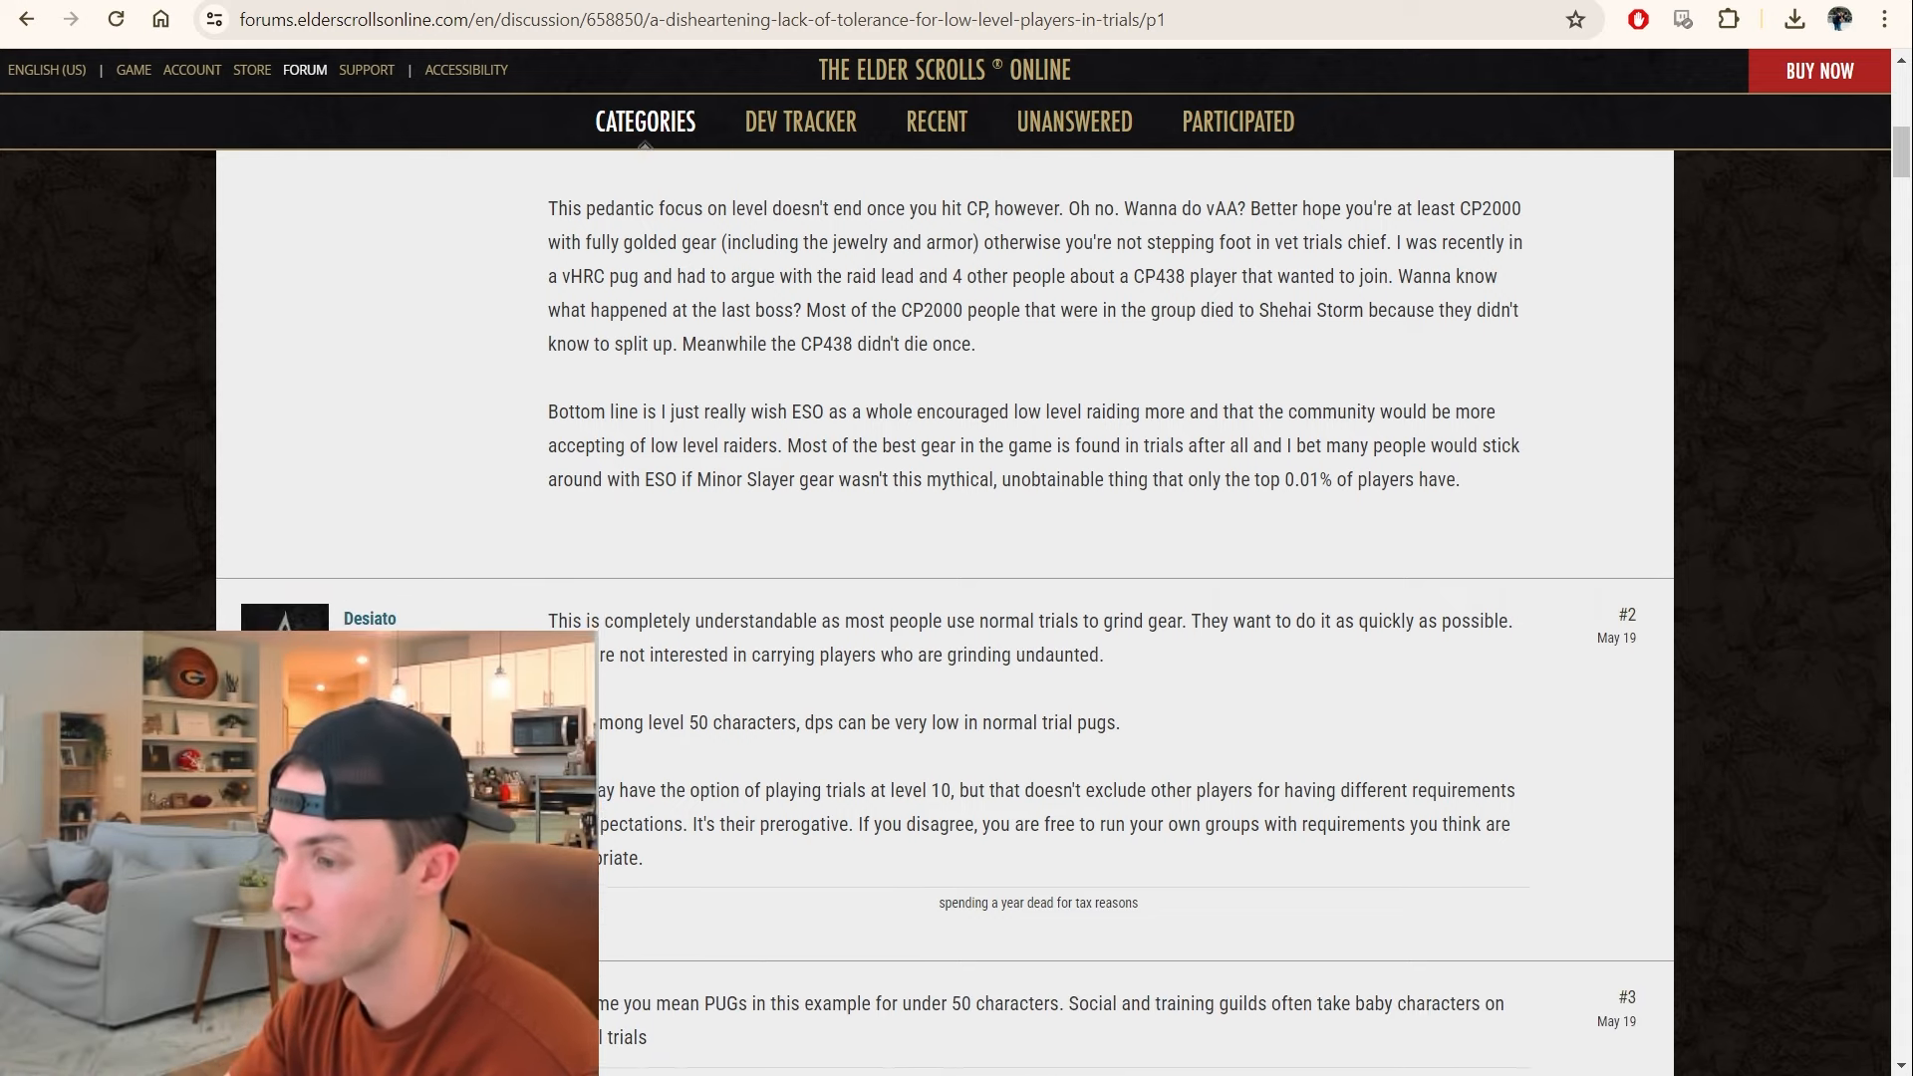
pyautogui.scroll(-3)
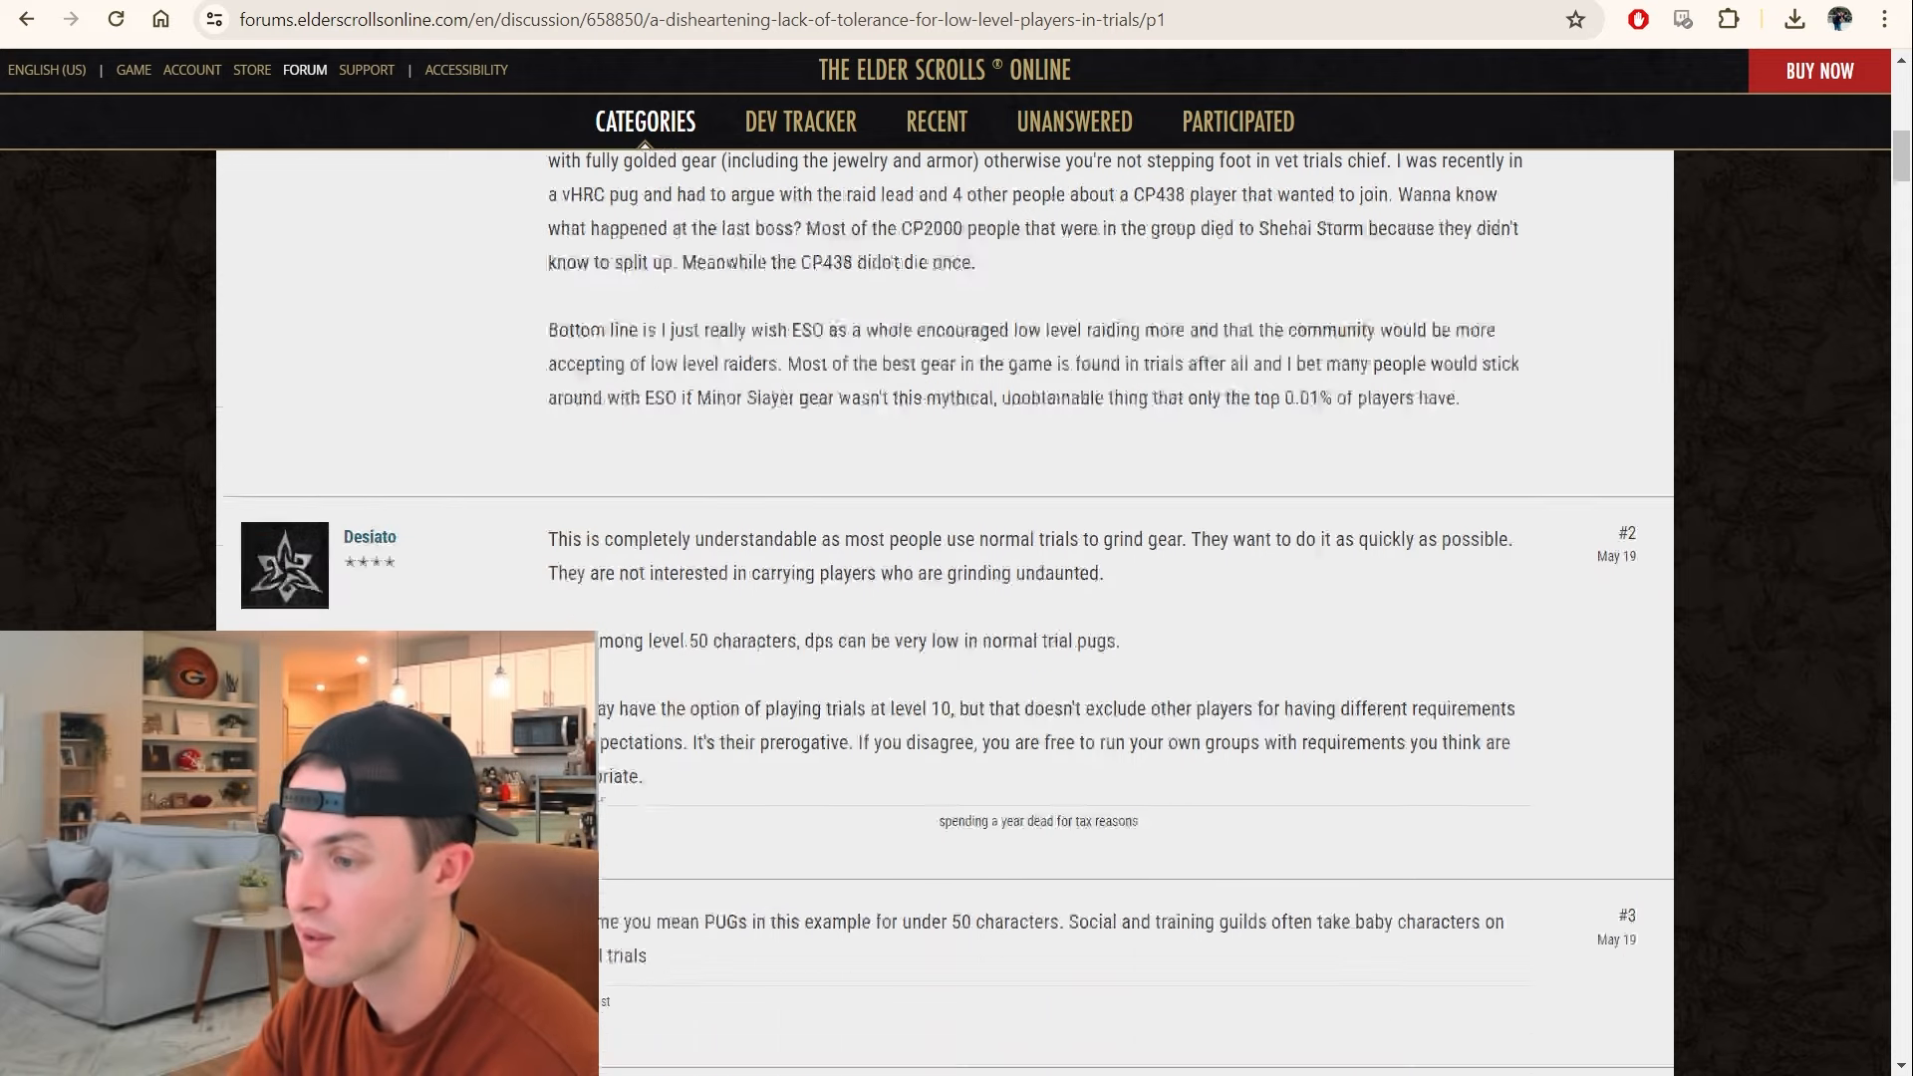
pyautogui.scroll(-3)
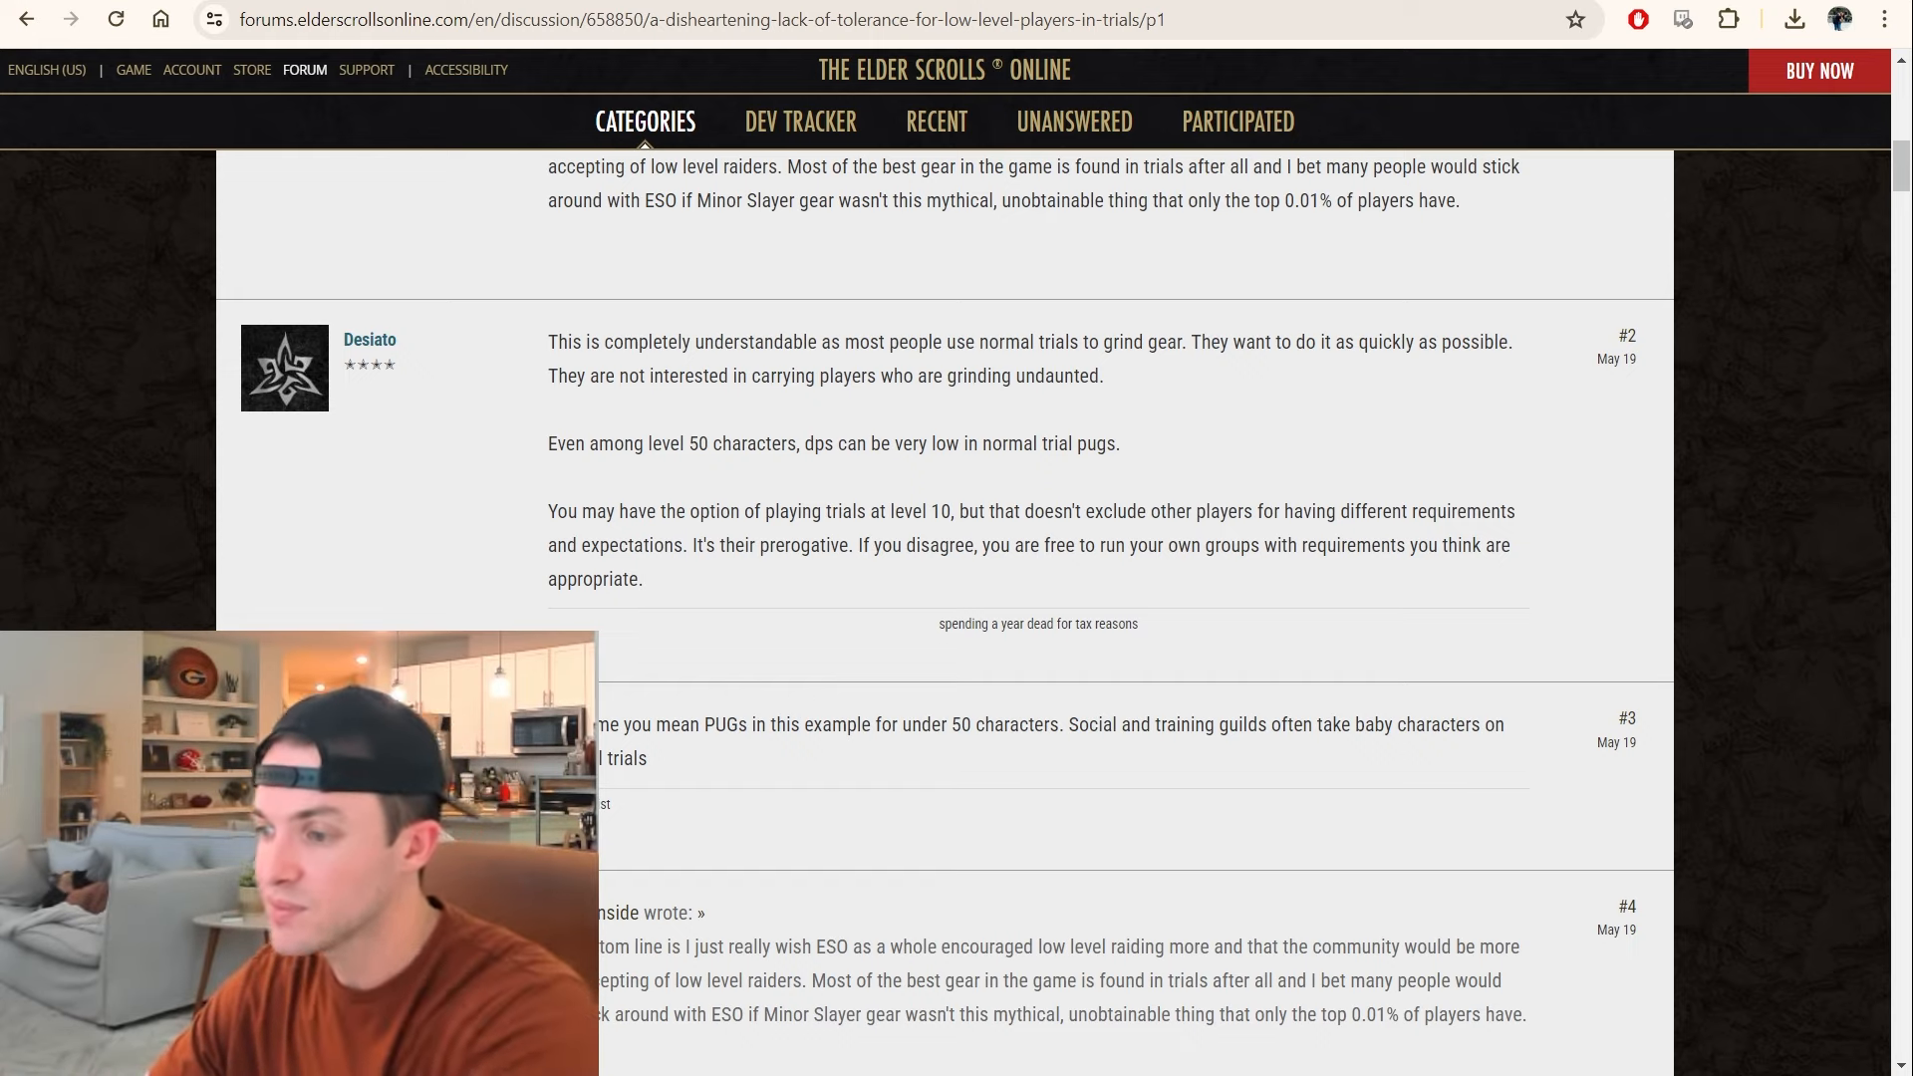
pyautogui.scroll(-3)
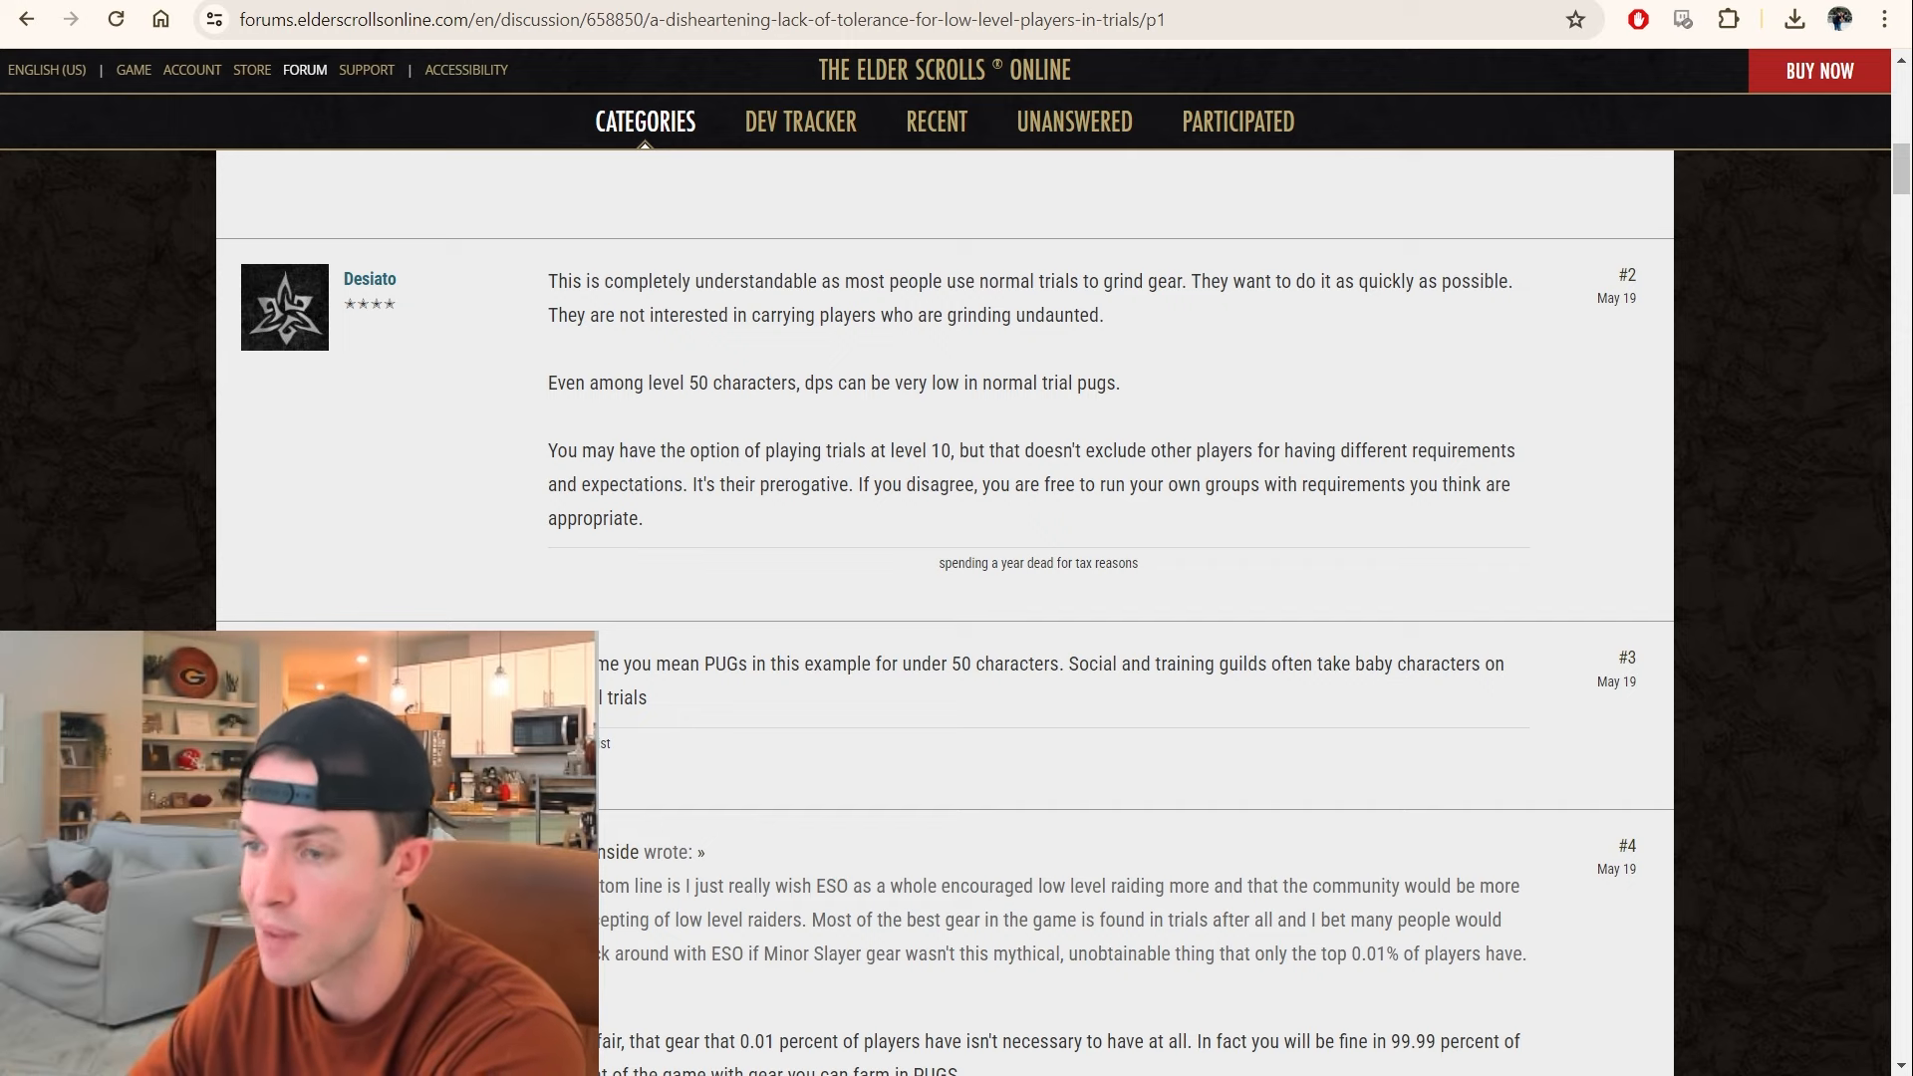
pyautogui.scroll(-3)
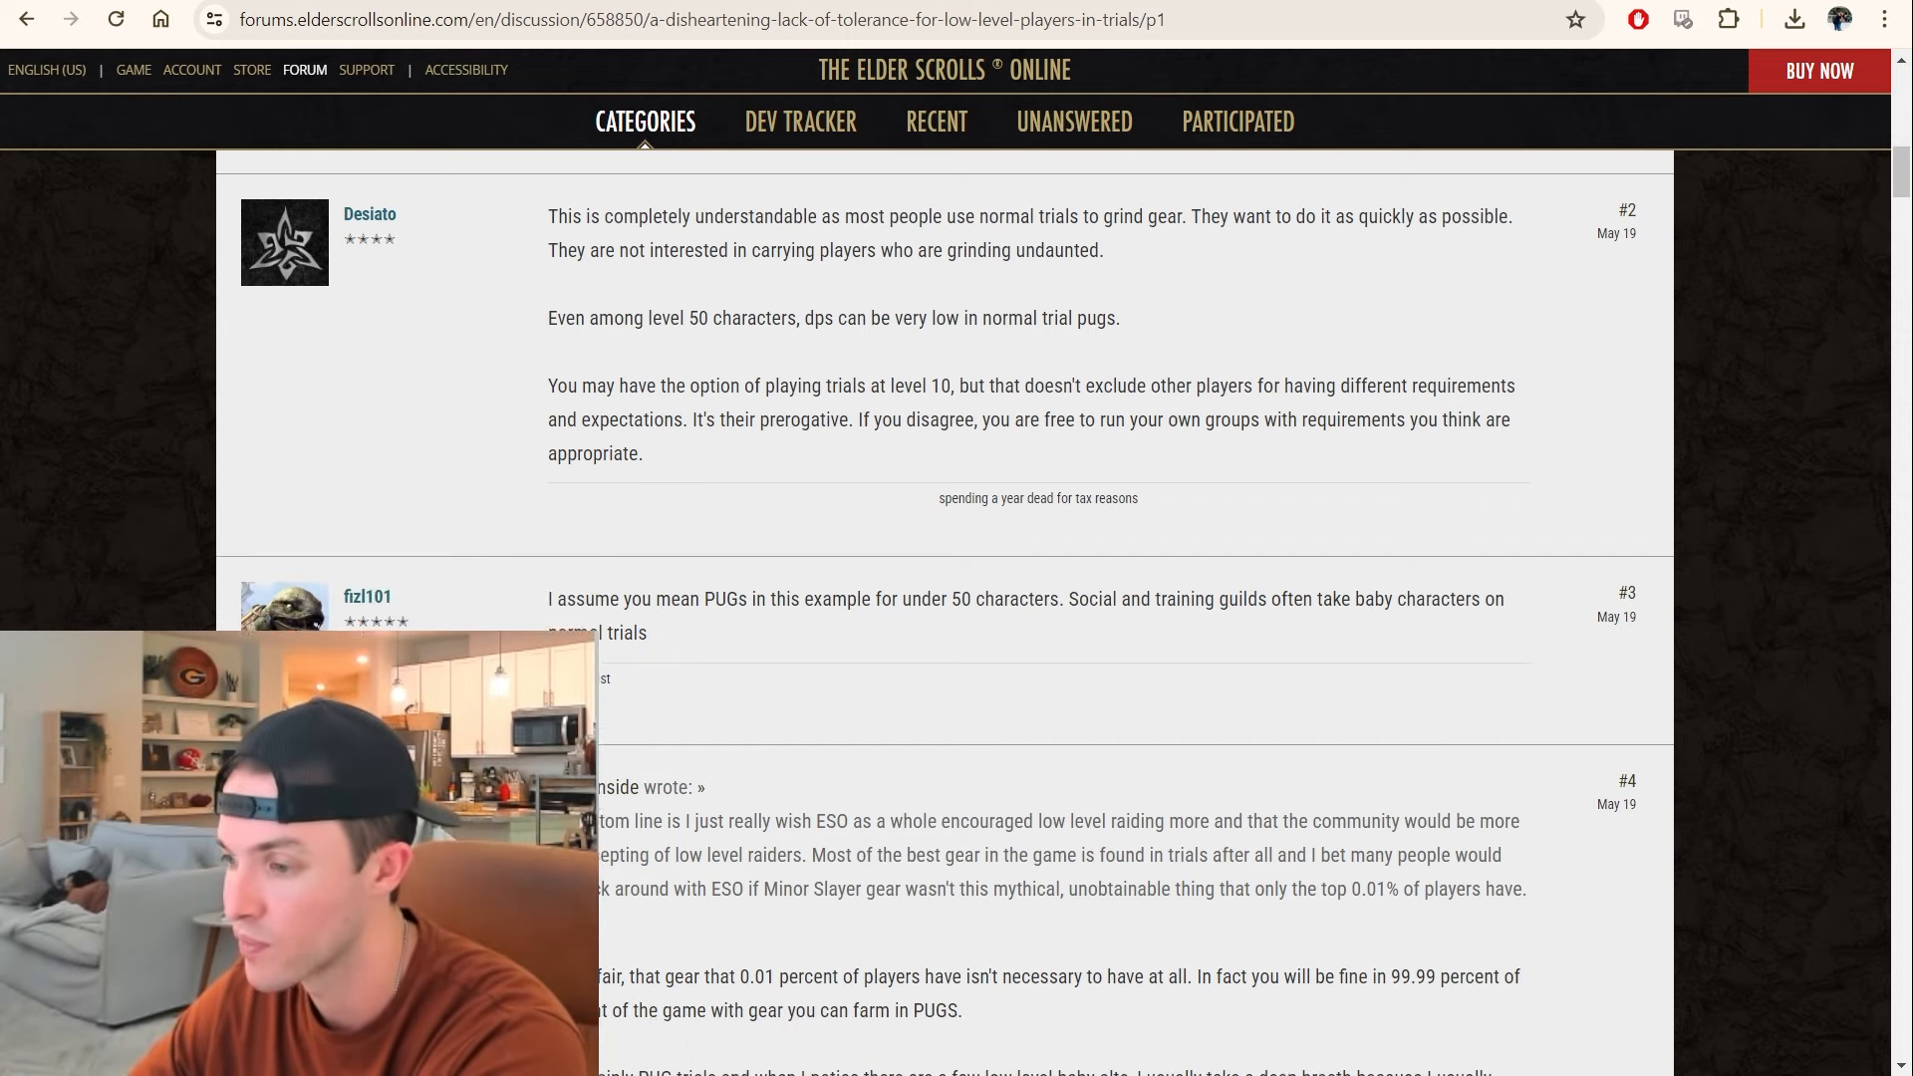
pyautogui.scroll(-3)
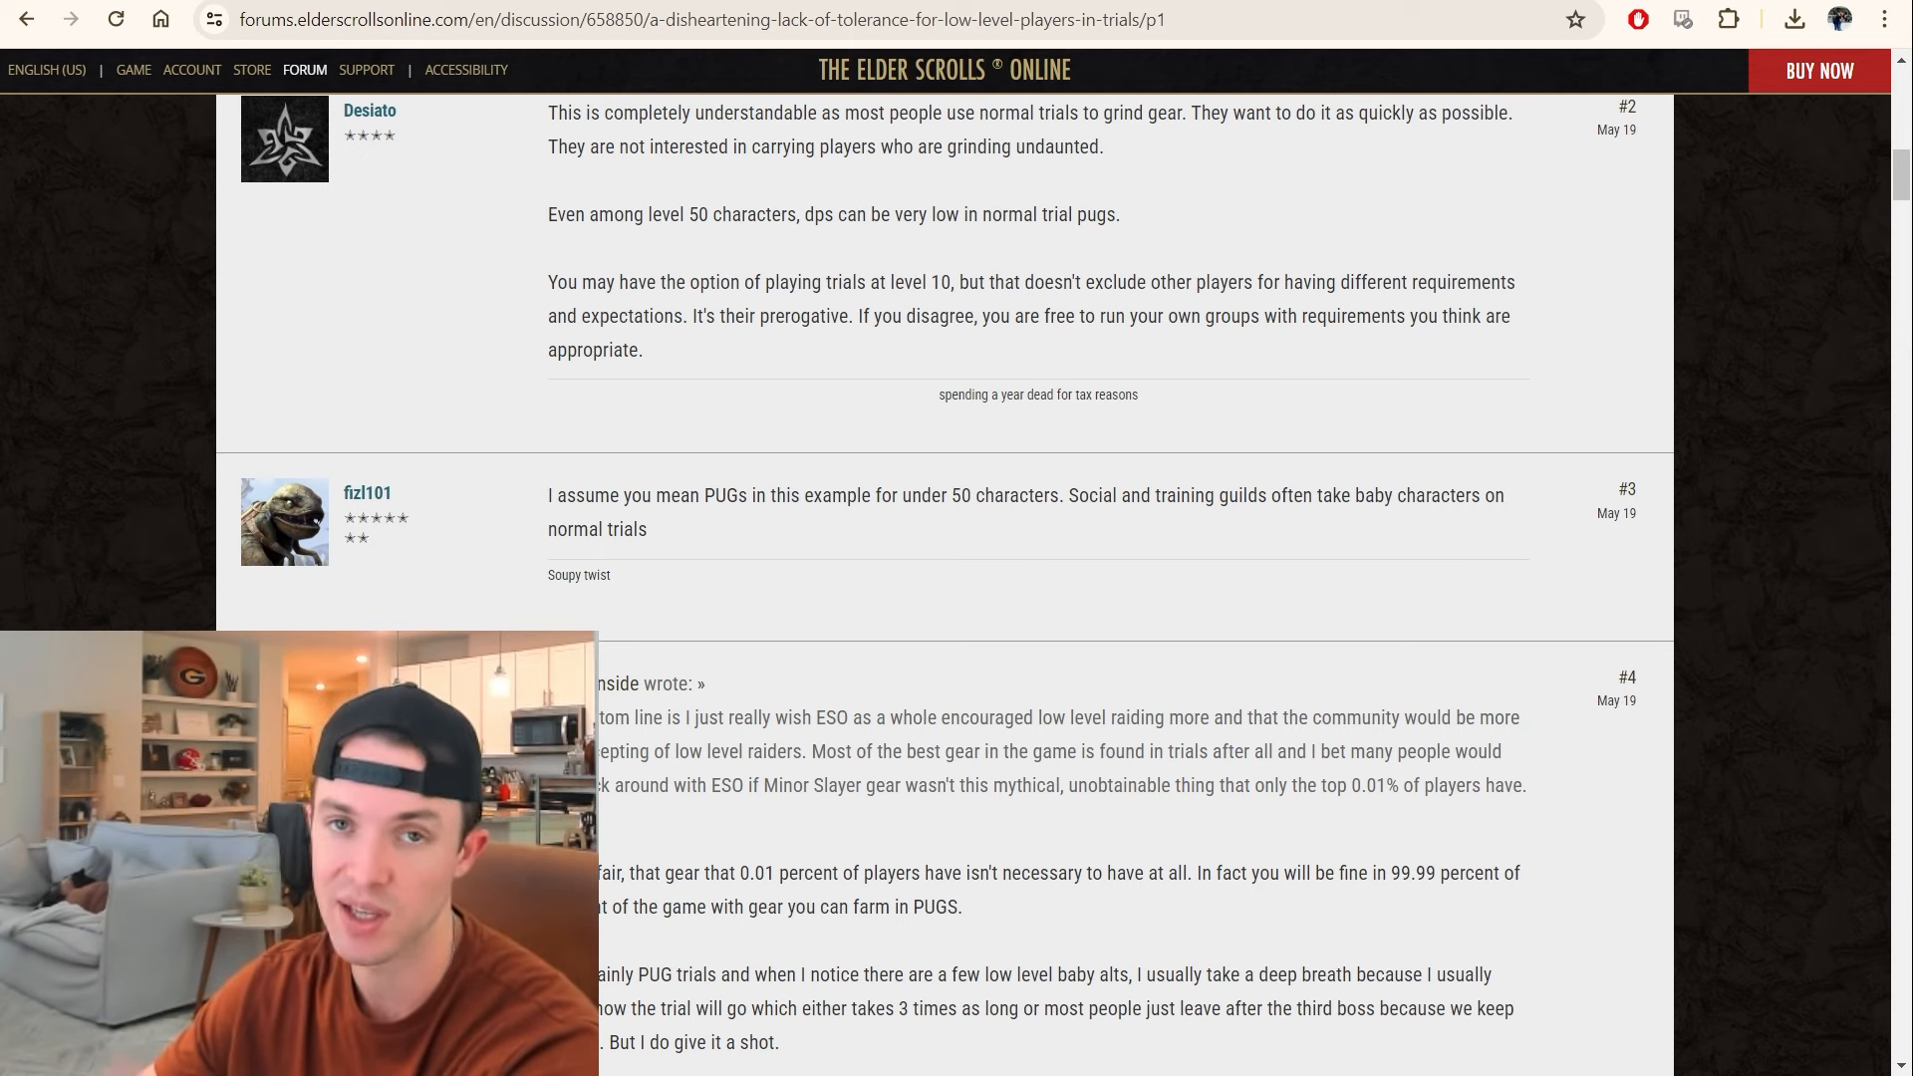
pyautogui.scroll(-3)
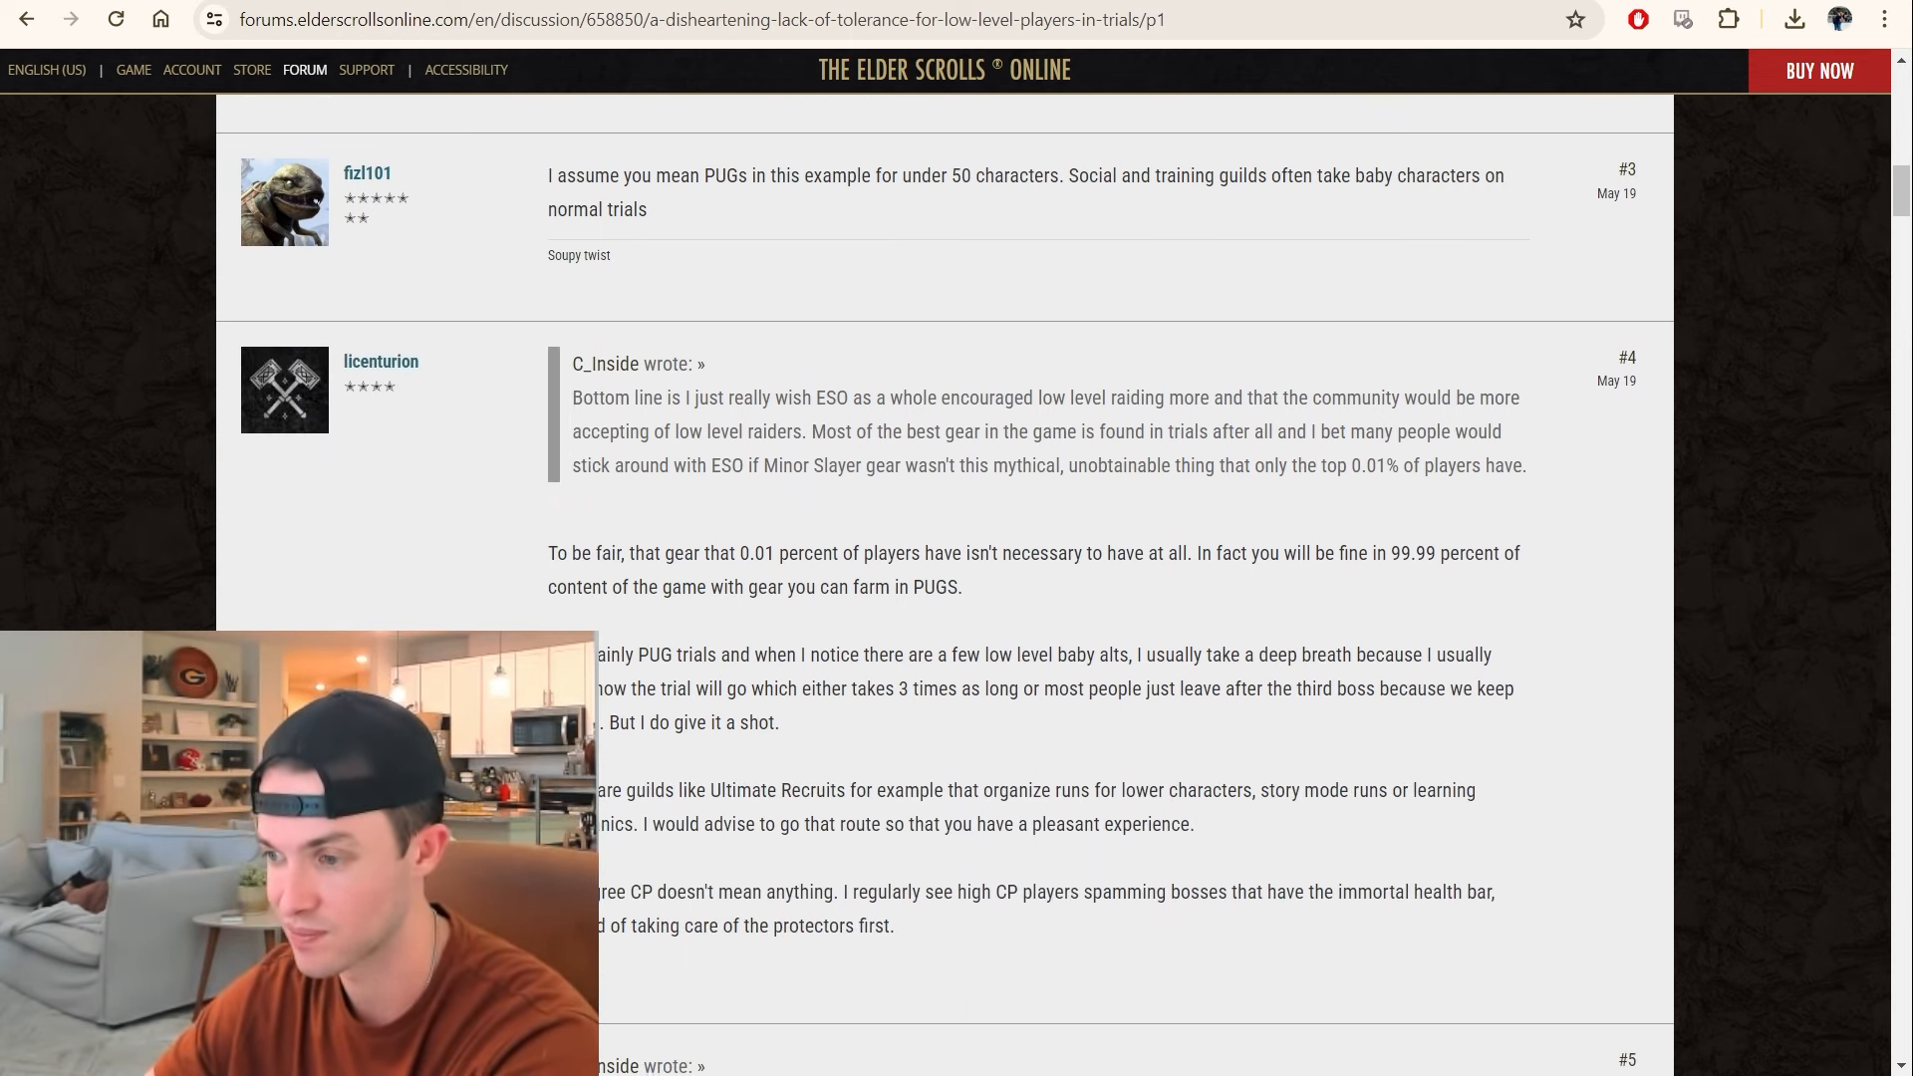
pyautogui.scroll(-3)
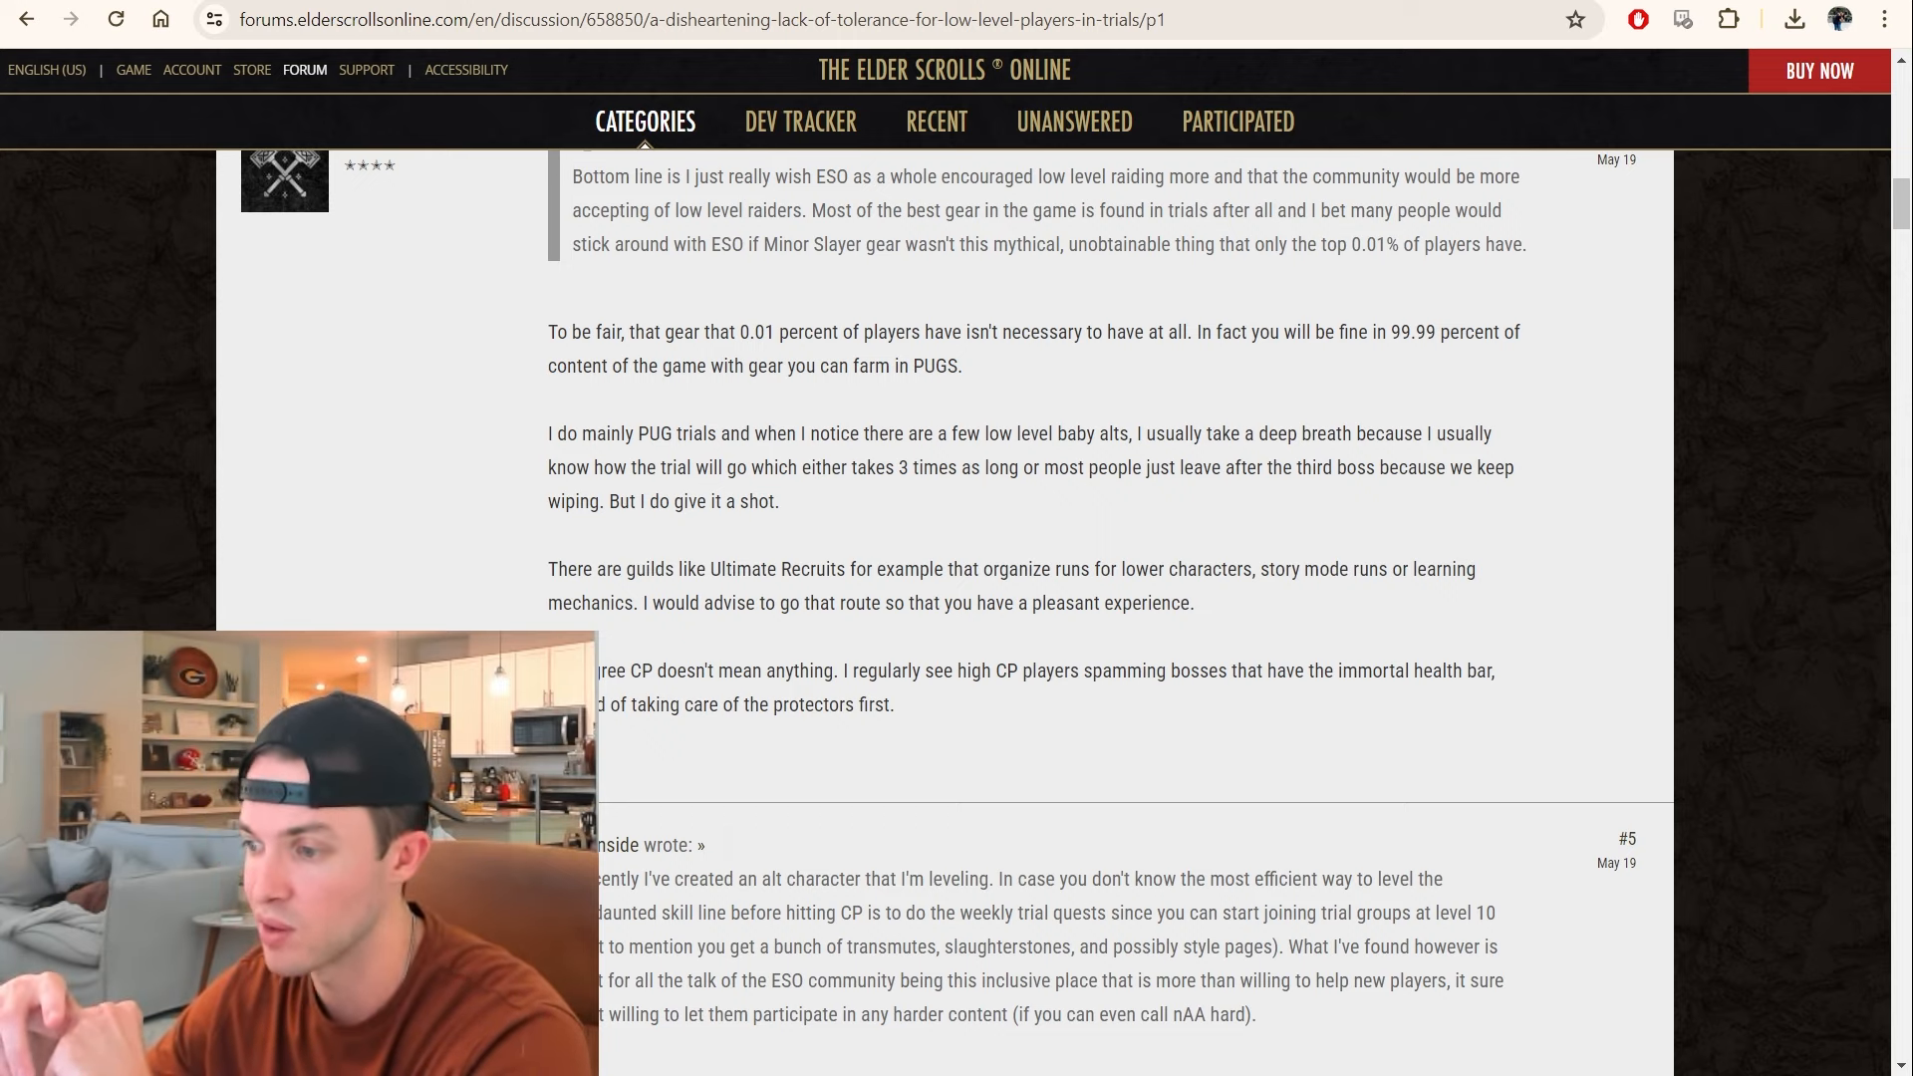
pyautogui.scroll(-3)
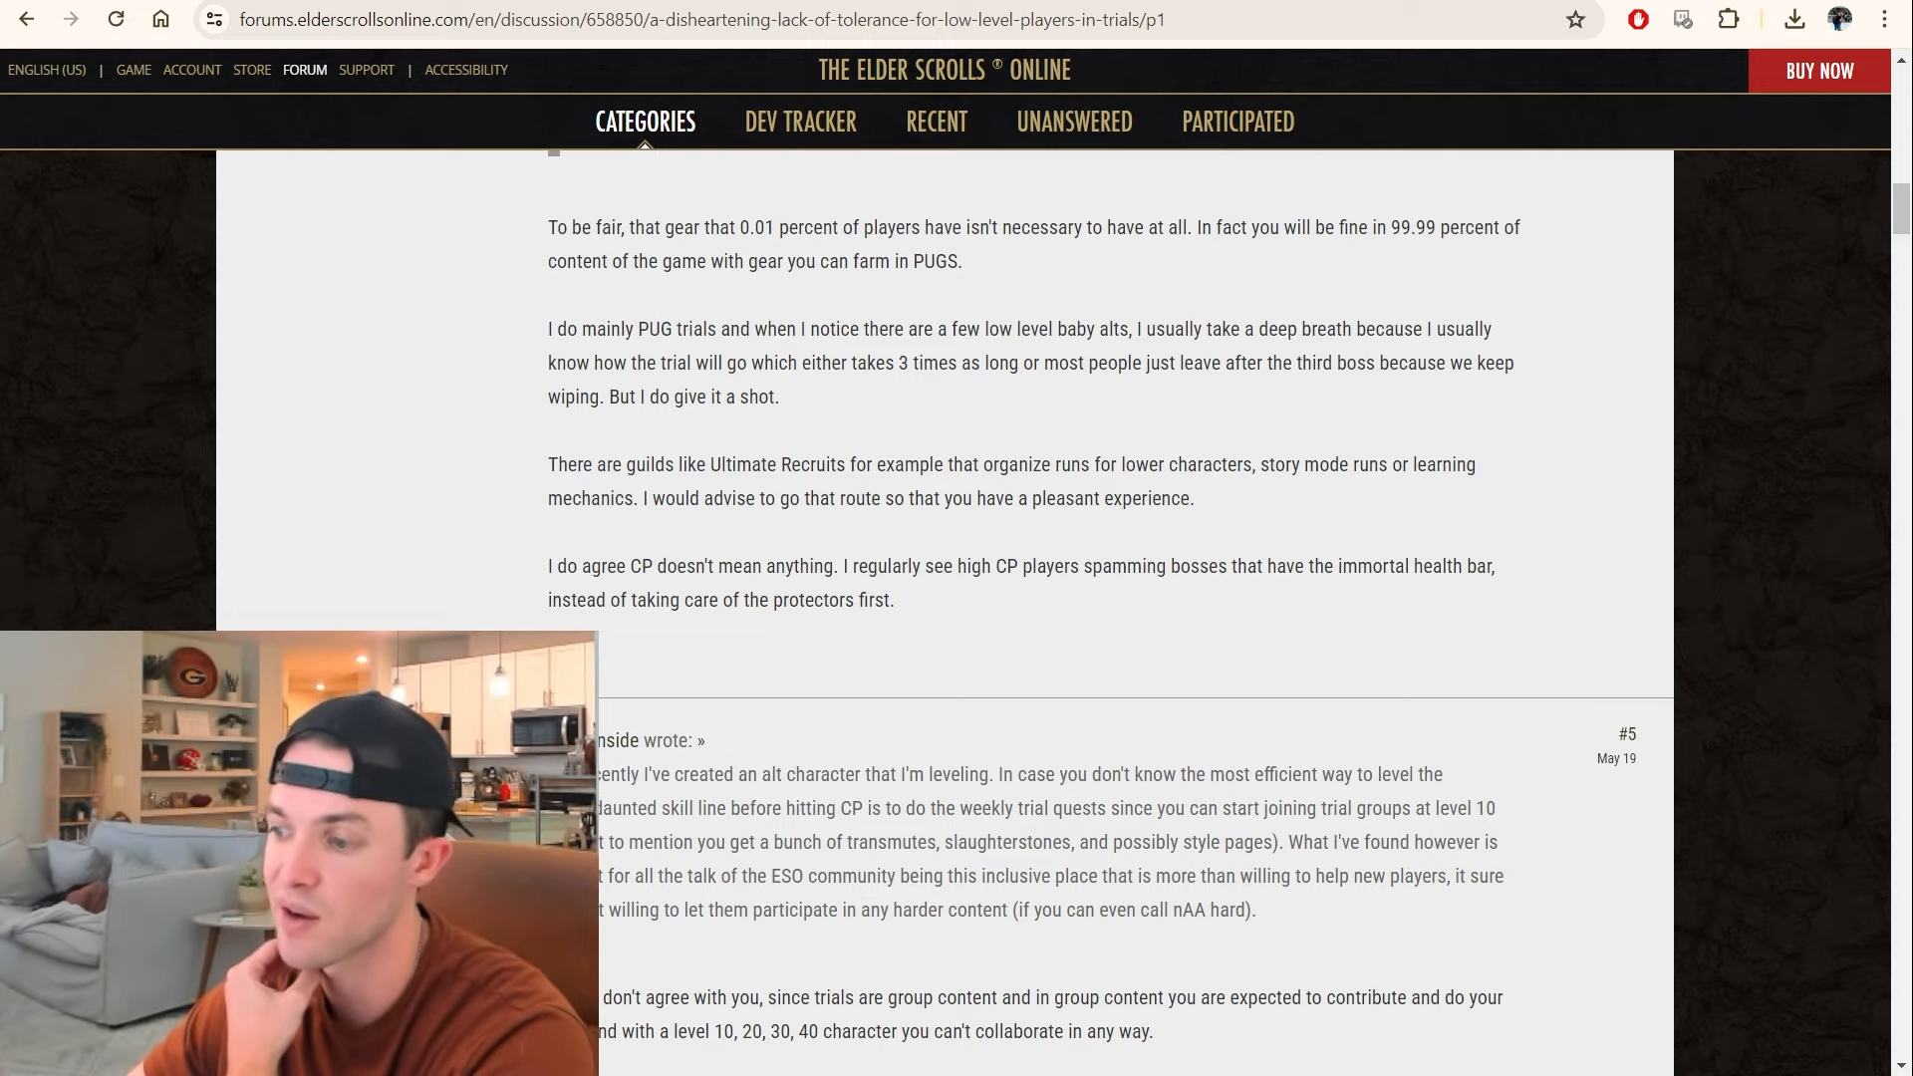
pyautogui.scroll(3)
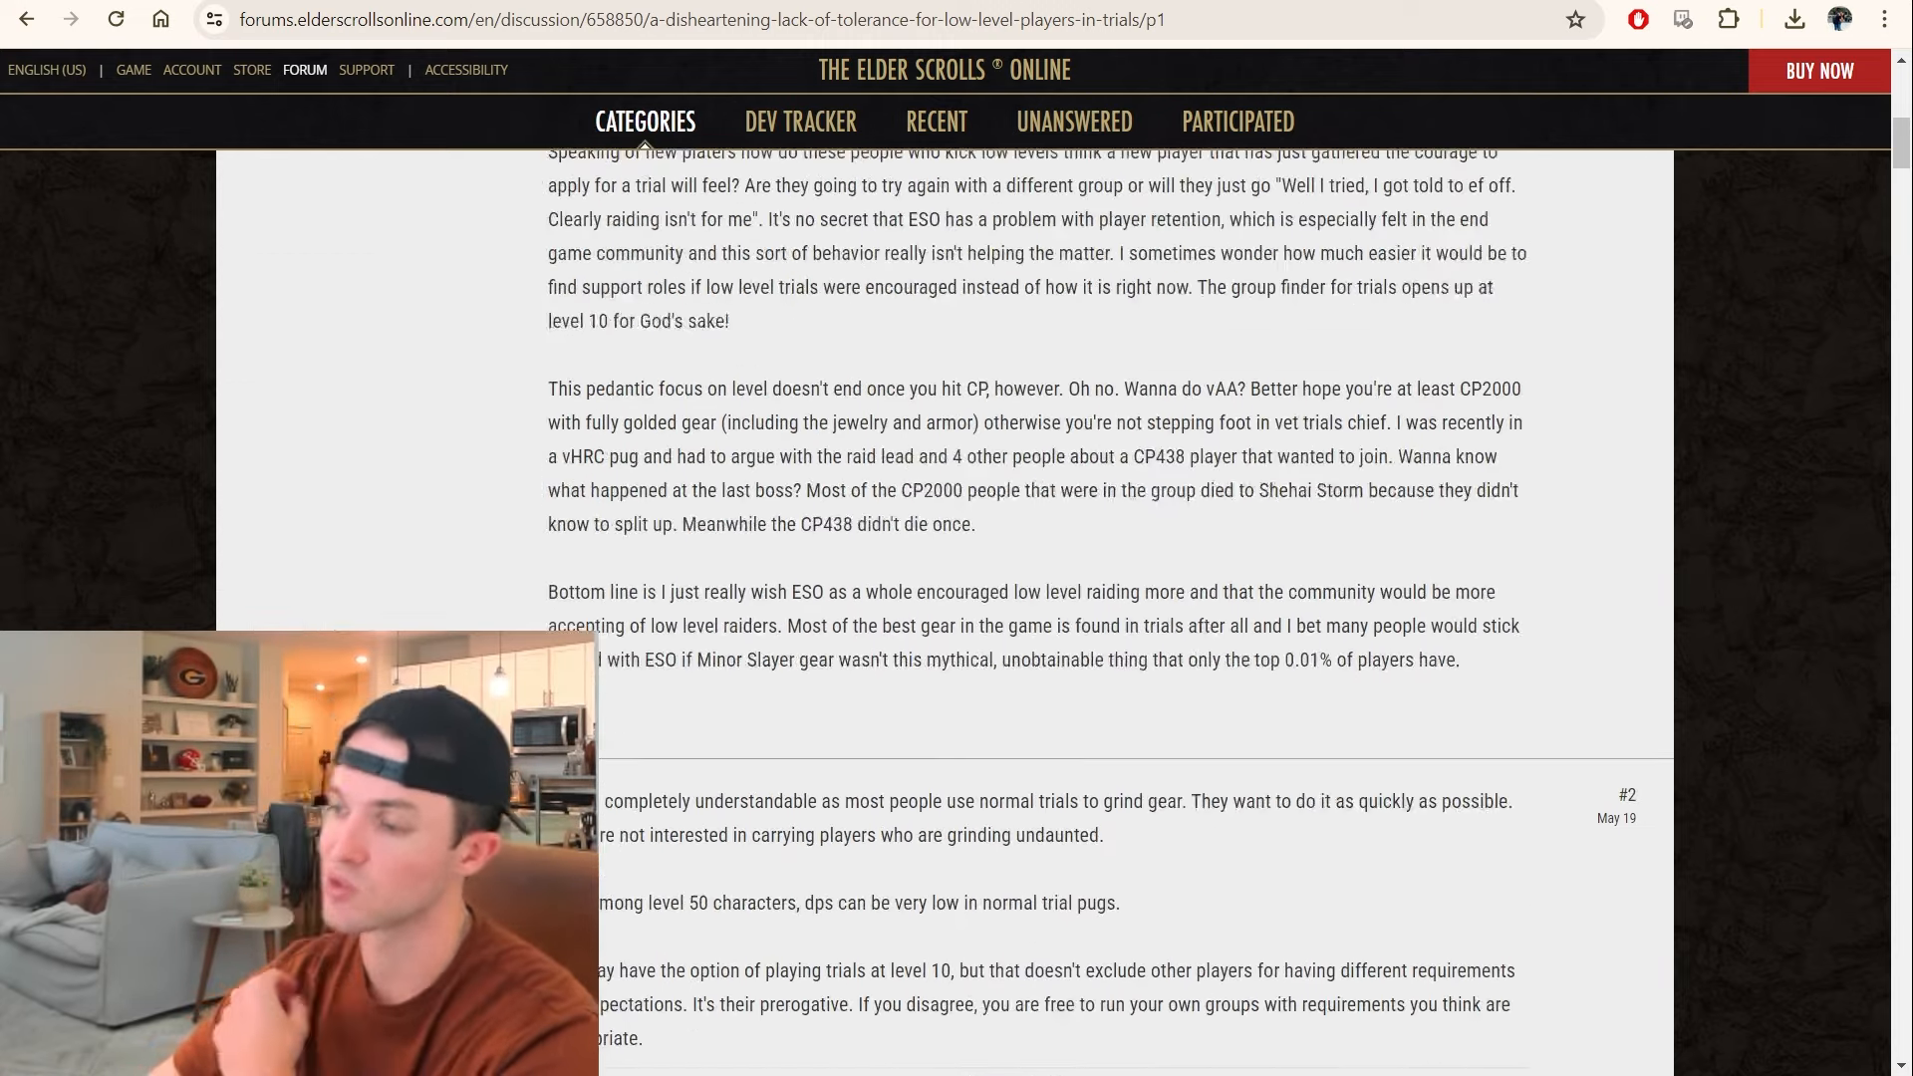